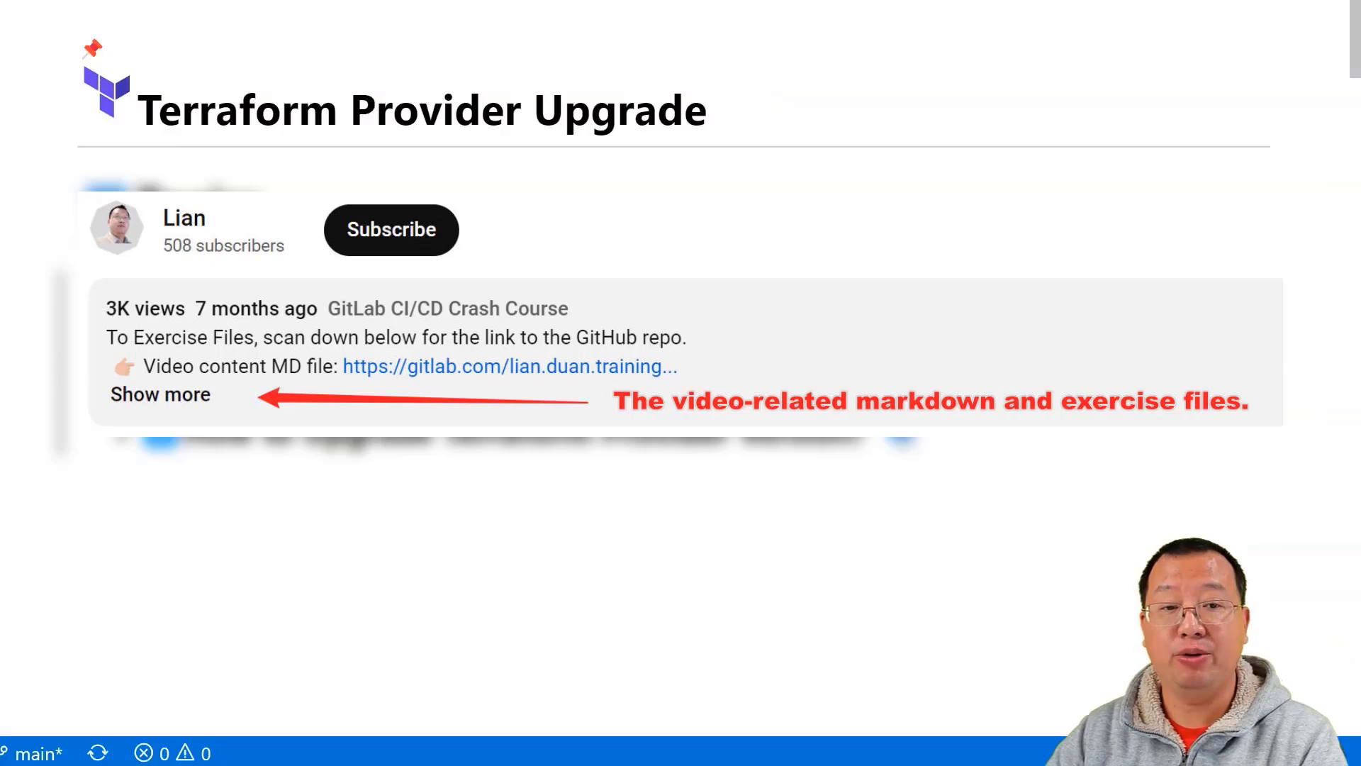
Step: Open main.tf from the 1-5 Code folder and bring up its Explorer context menu
{"action": "scroll", "scroll_direction": "down", "scroll_amount": 3}
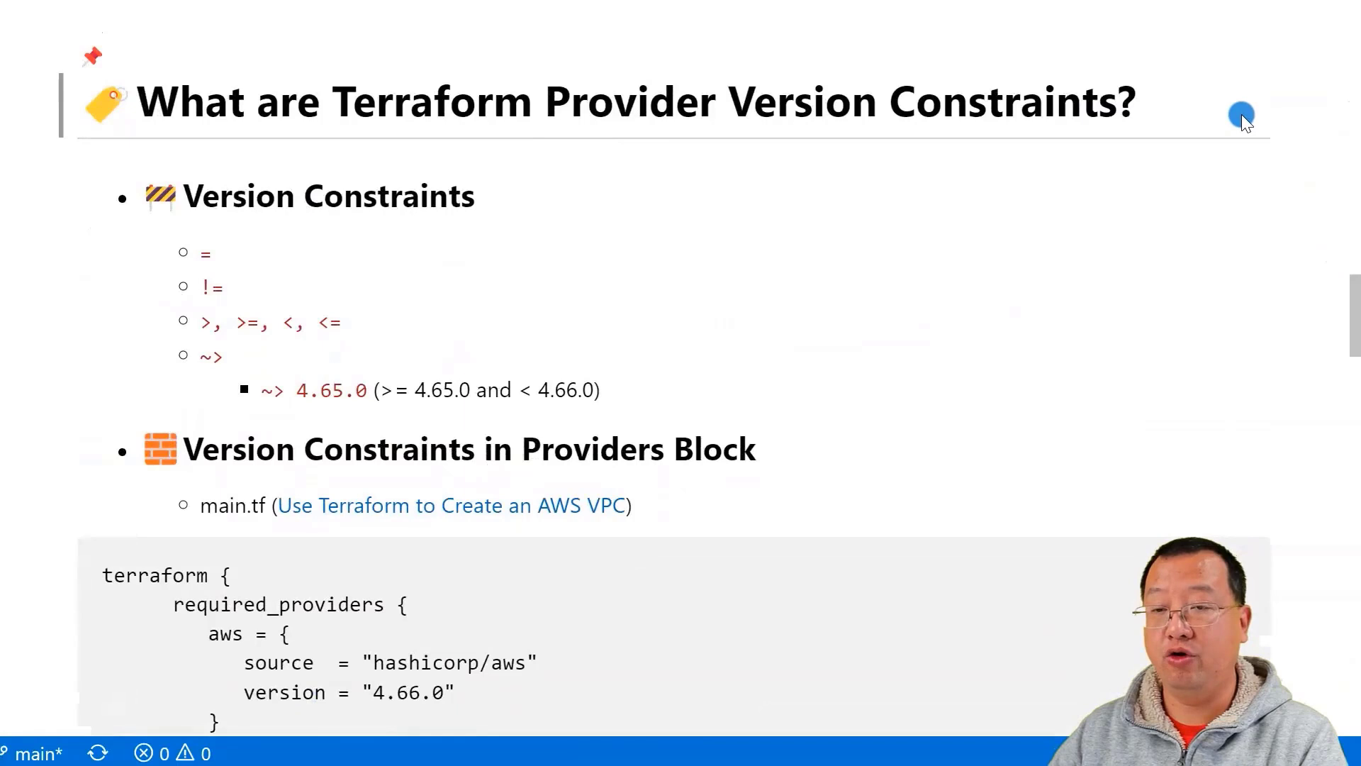
{"action": "mouse_move", "coordinate": [1210, 107]}
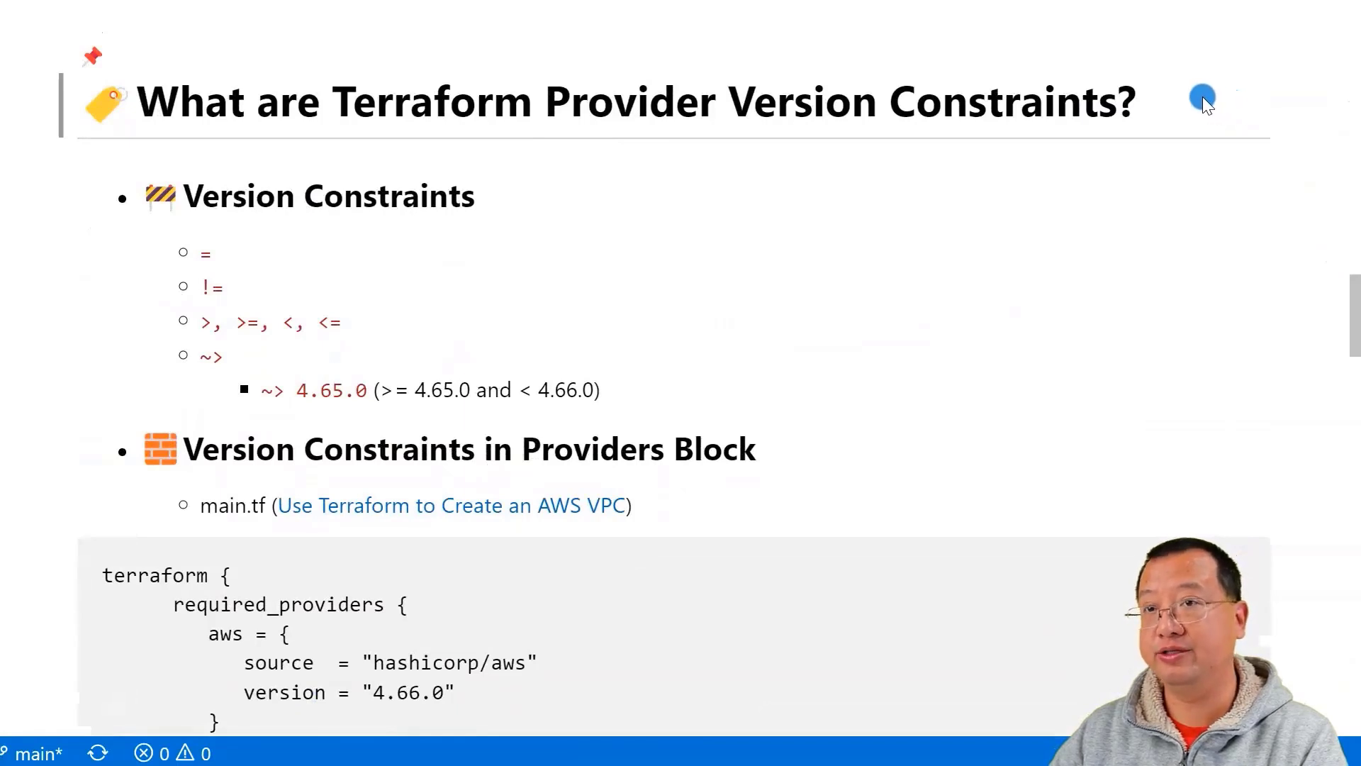
{"action": "mouse_move", "coordinate": [371, 401]}
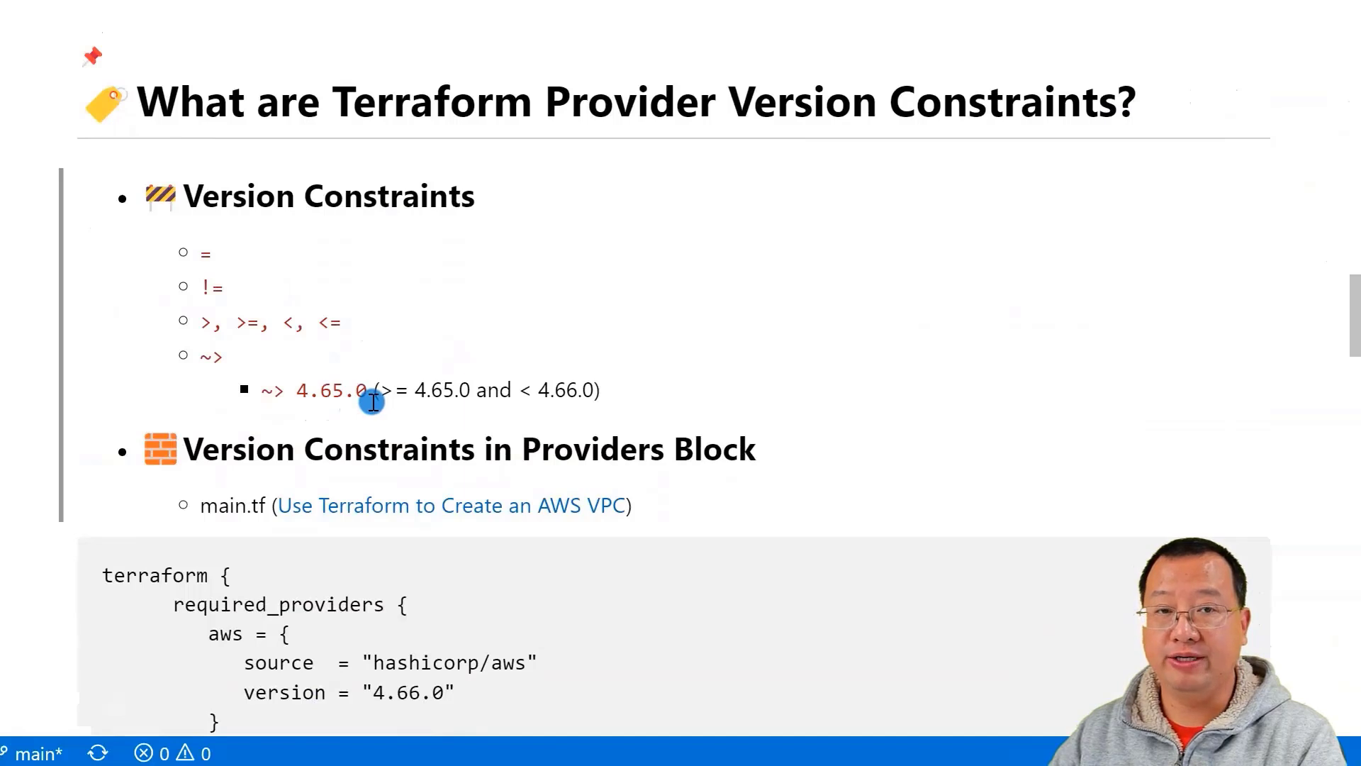
{"action": "mouse_move", "coordinate": [596, 420]}
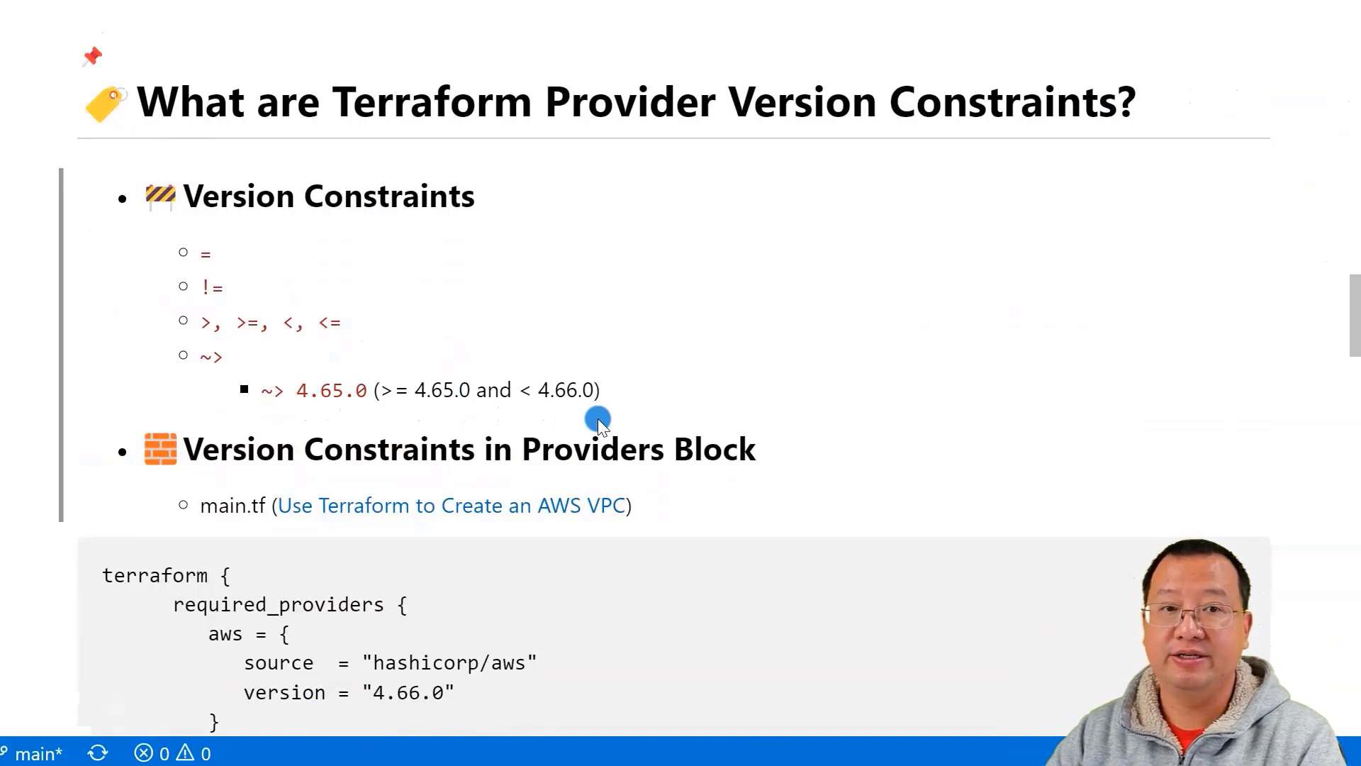
{"action": "scroll", "scroll_direction": "down", "scroll_amount": 3}
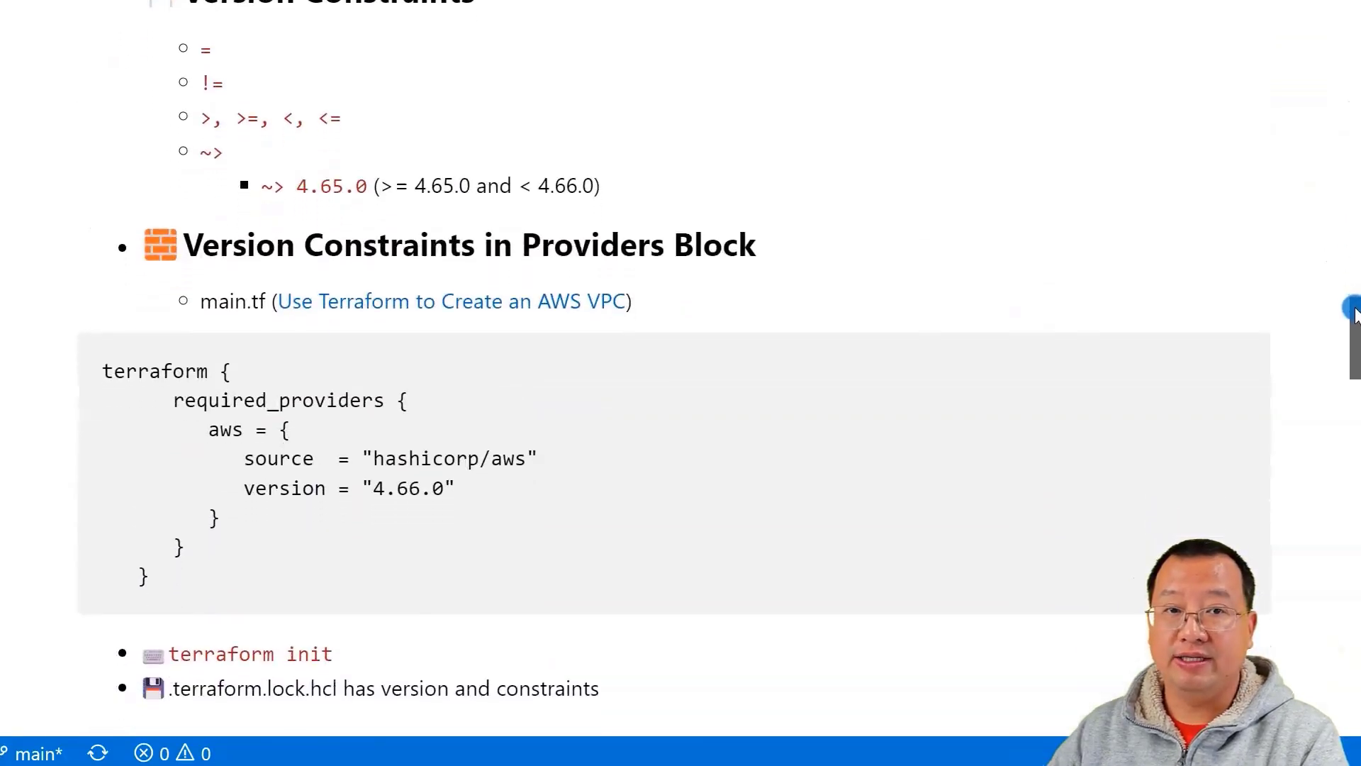
{"action": "scroll", "scroll_direction": "down", "scroll_amount": 3}
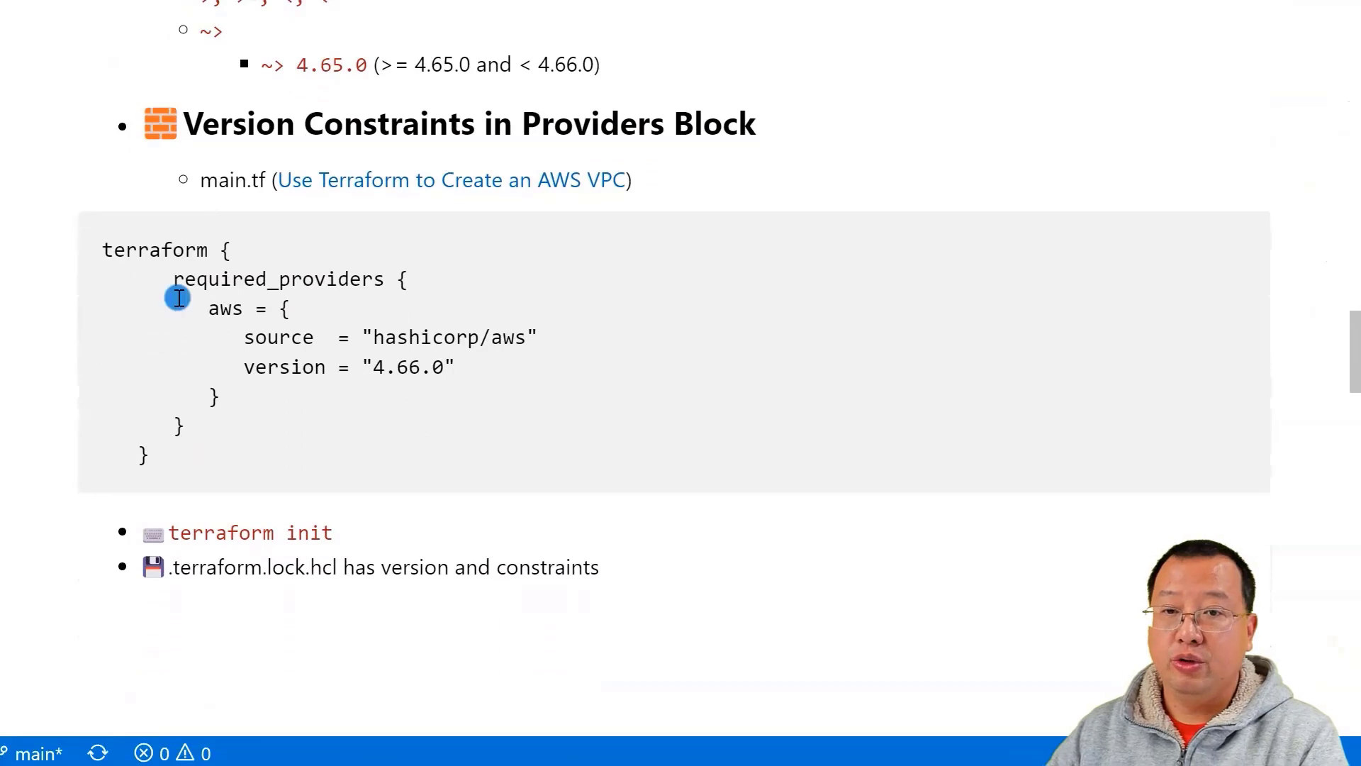
{"action": "mouse_move", "coordinate": [356, 299]}
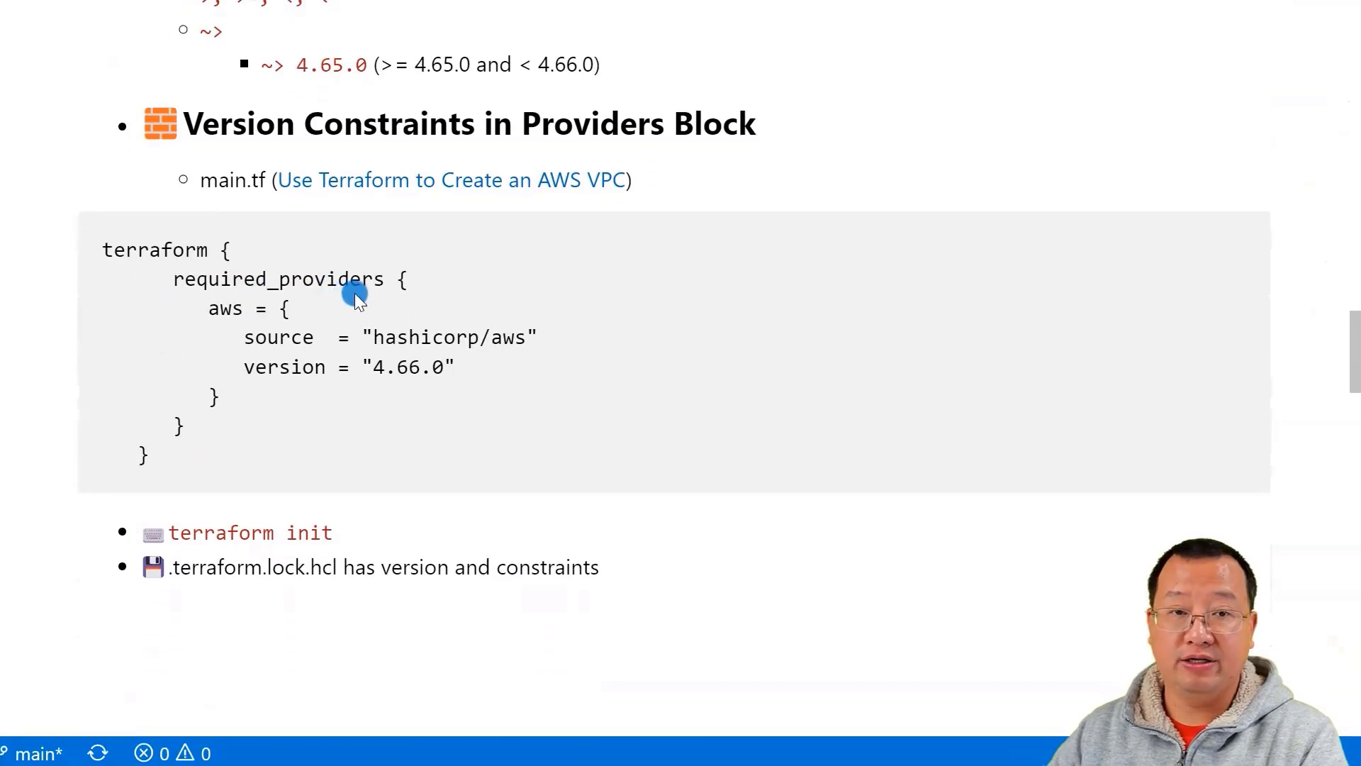
{"action": "mouse_move", "coordinate": [360, 316]}
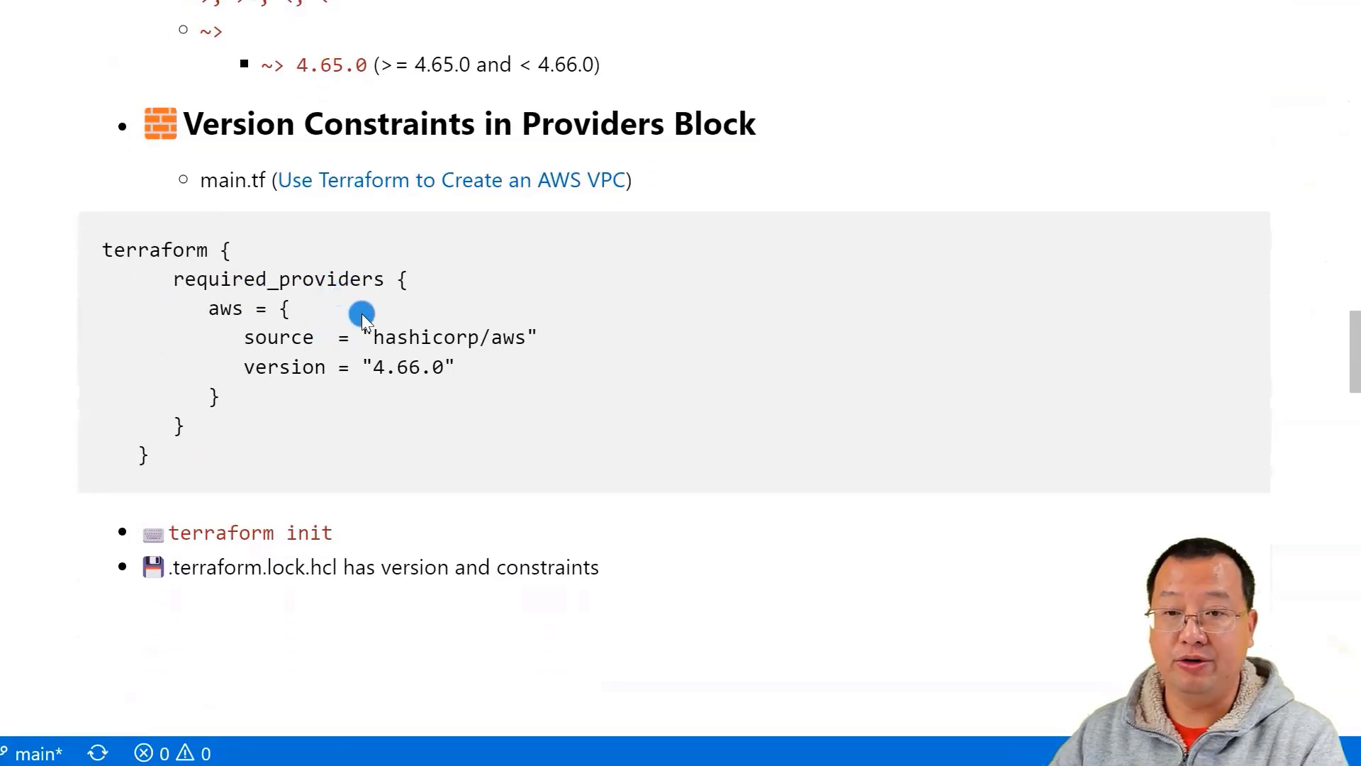
{"action": "mouse_move", "coordinate": [380, 381]}
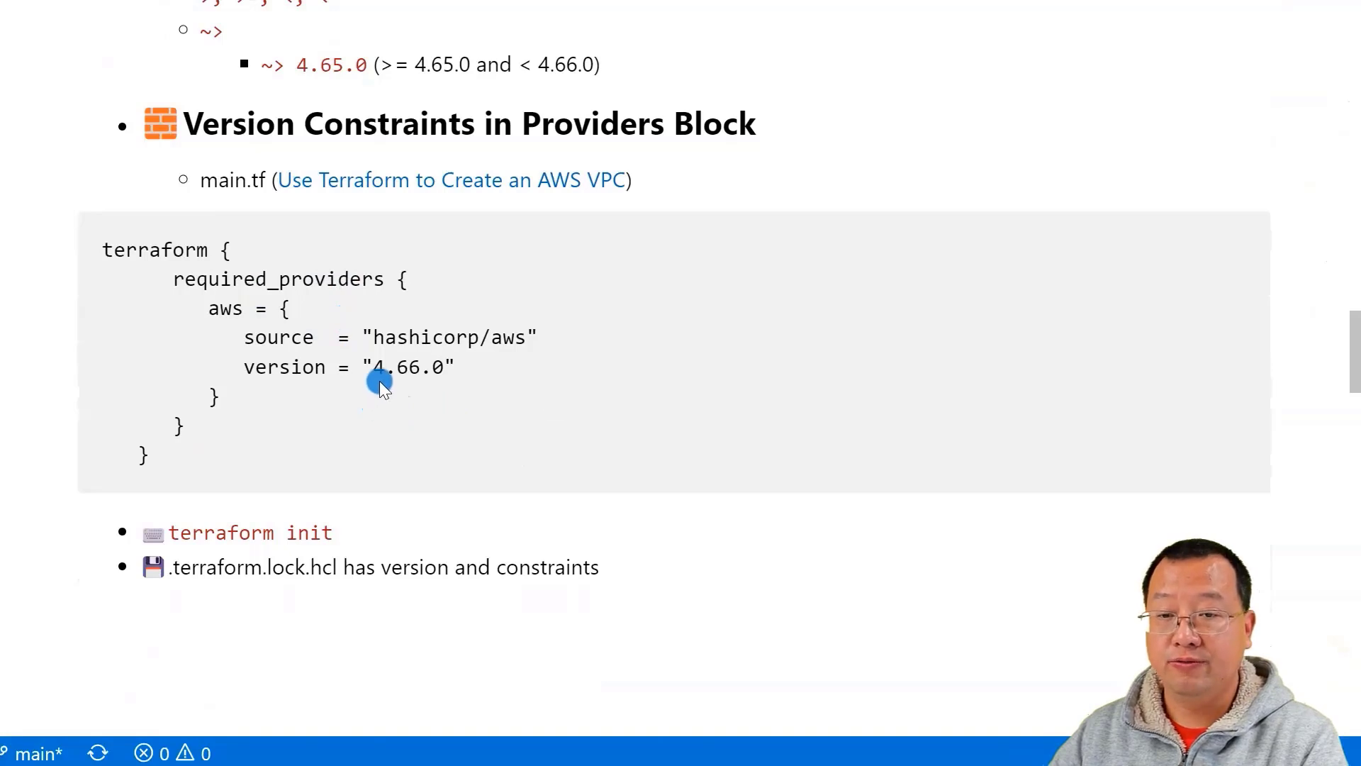
{"action": "mouse_move", "coordinate": [438, 389]}
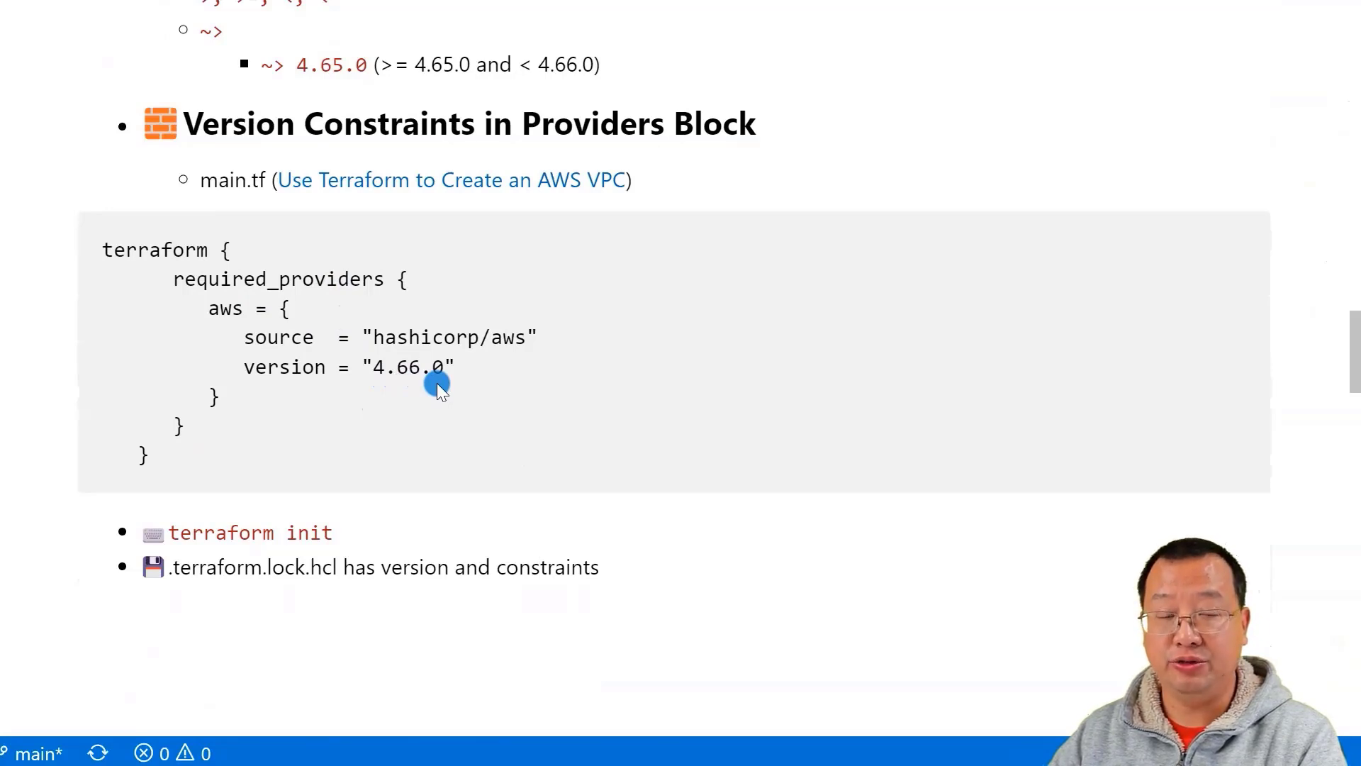
{"action": "mouse_move", "coordinate": [499, 375]}
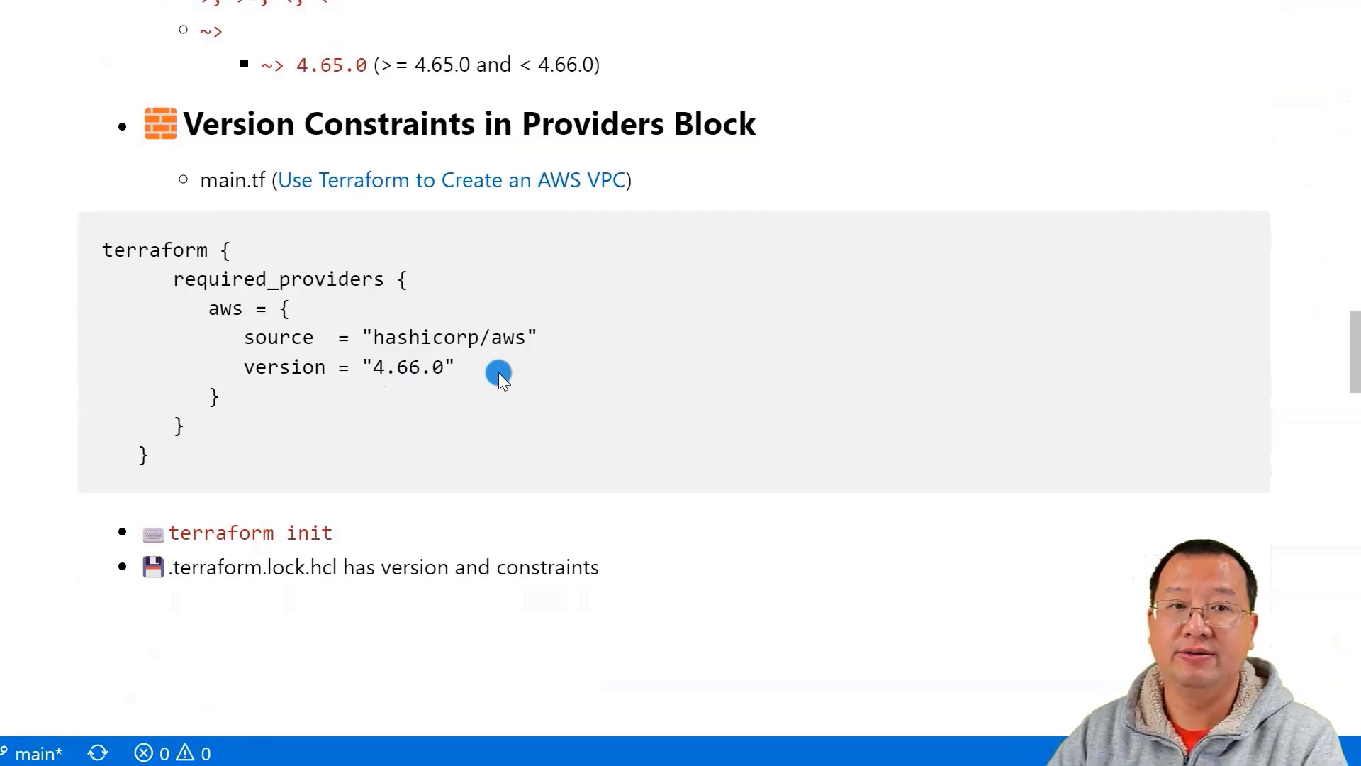
{"action": "mouse_move", "coordinate": [165, 451]}
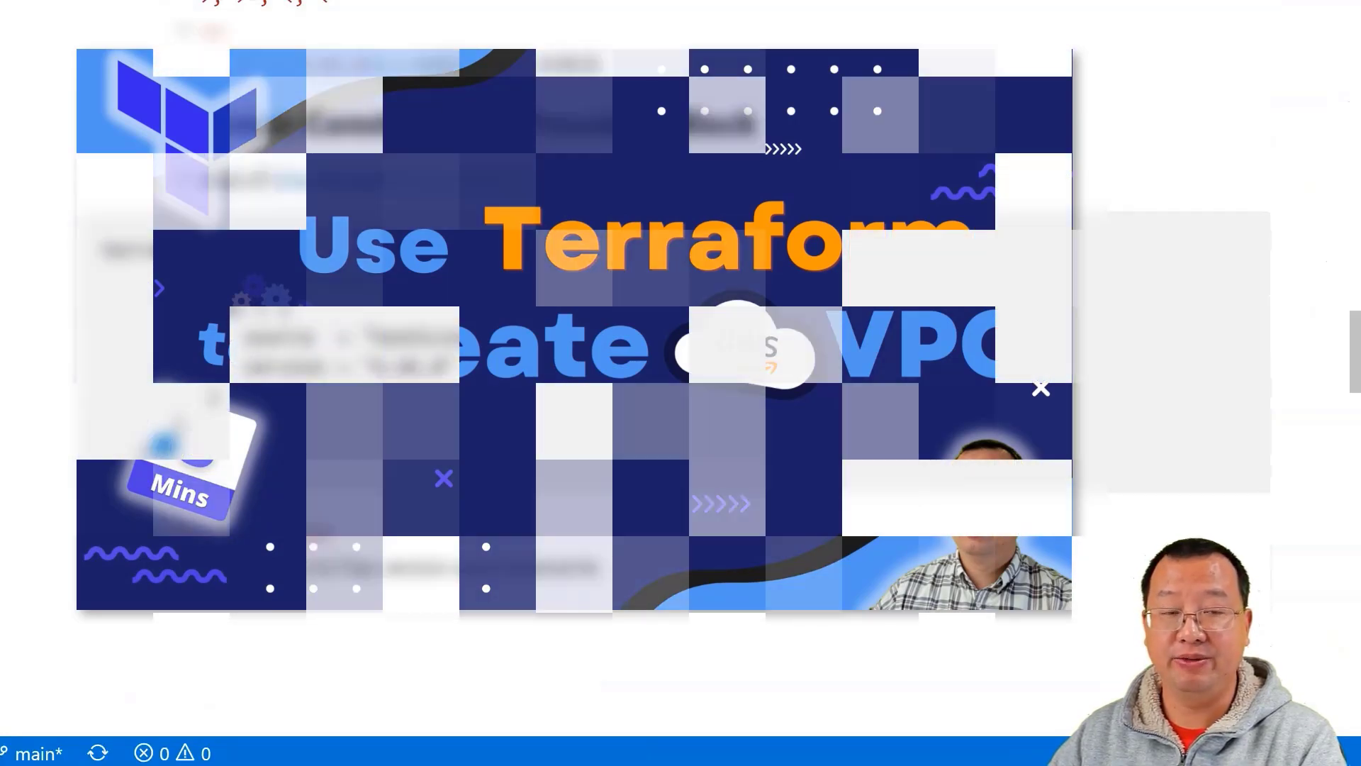
{"action": "left_click", "coordinate": [1042, 389]}
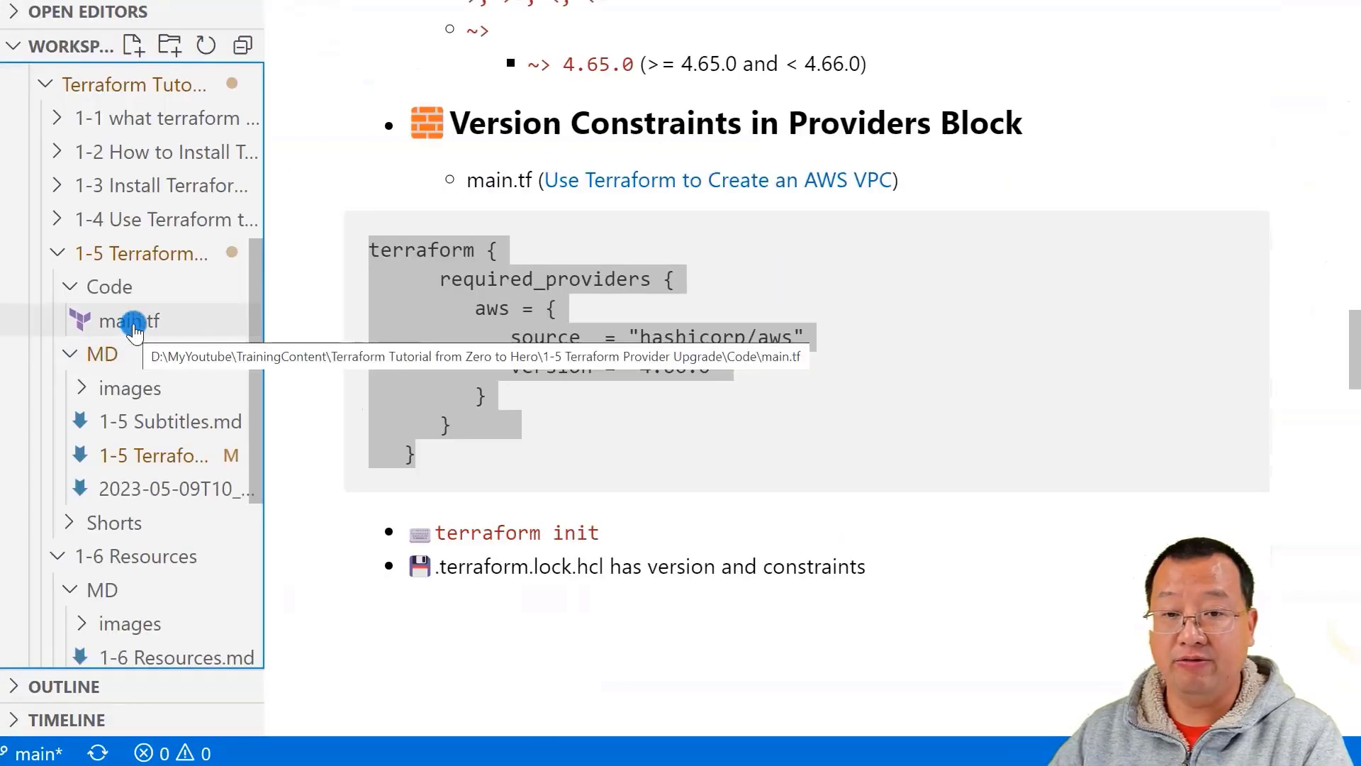
{"action": "left_click", "coordinate": [129, 320]}
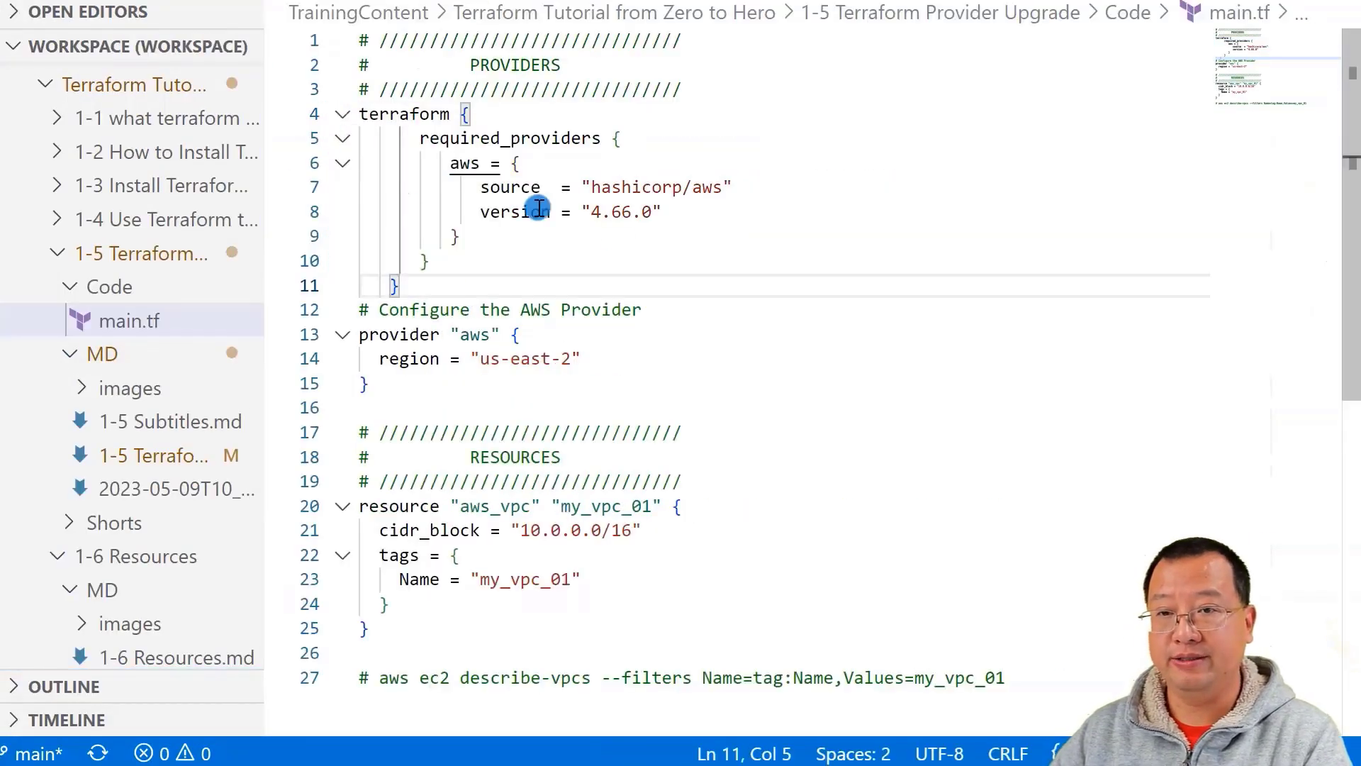
{"action": "right_click", "coordinate": [129, 321]}
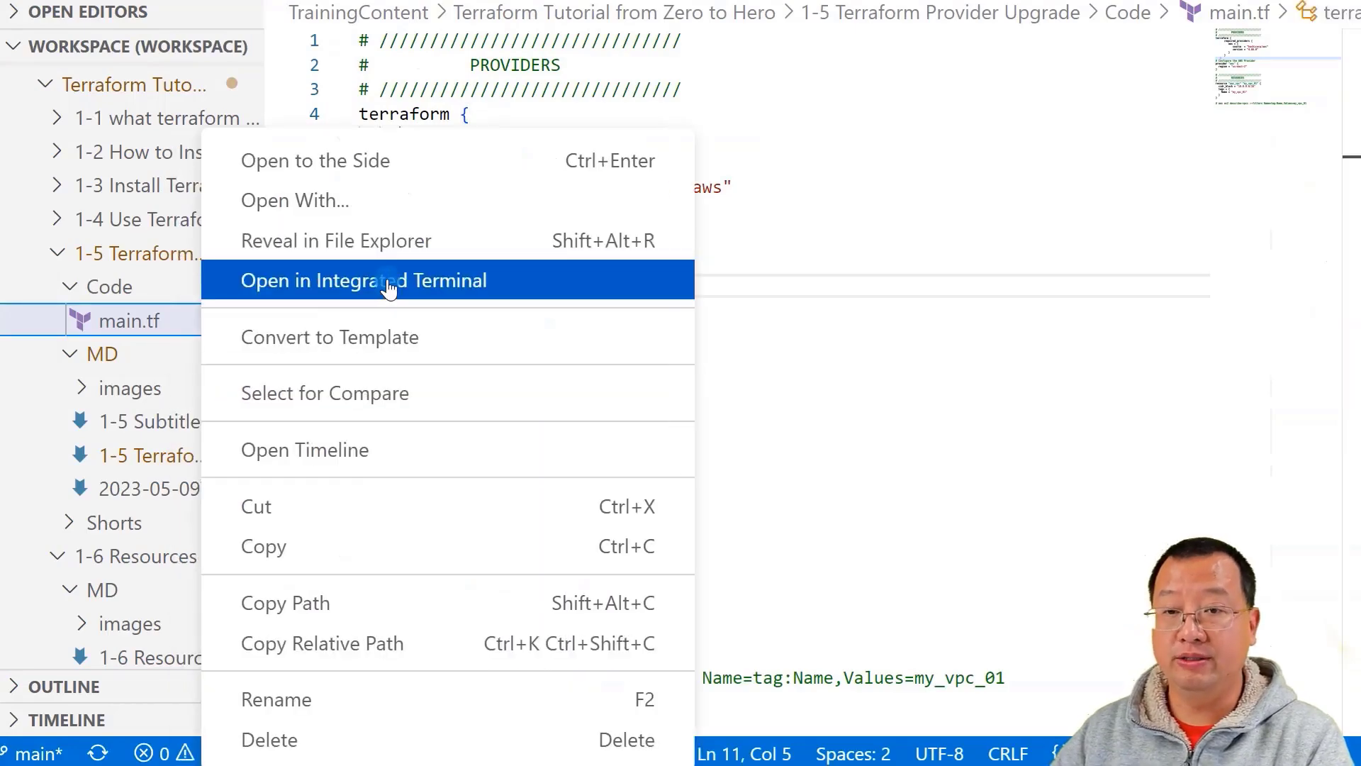
Step: Run terraform init in an integrated terminal opened at main.tf's folder
{"action": "left_click", "coordinate": [363, 279]}
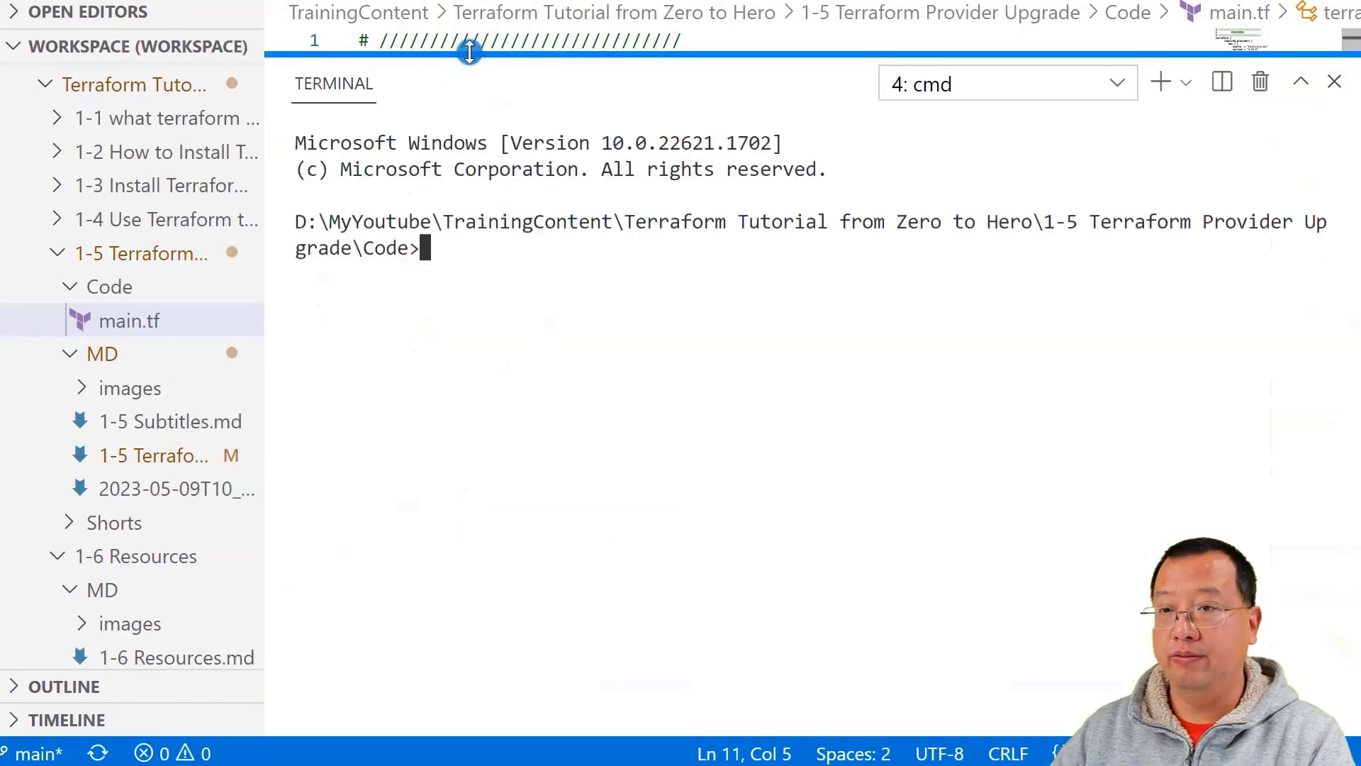
{"action": "type", "text": "terraform init"}
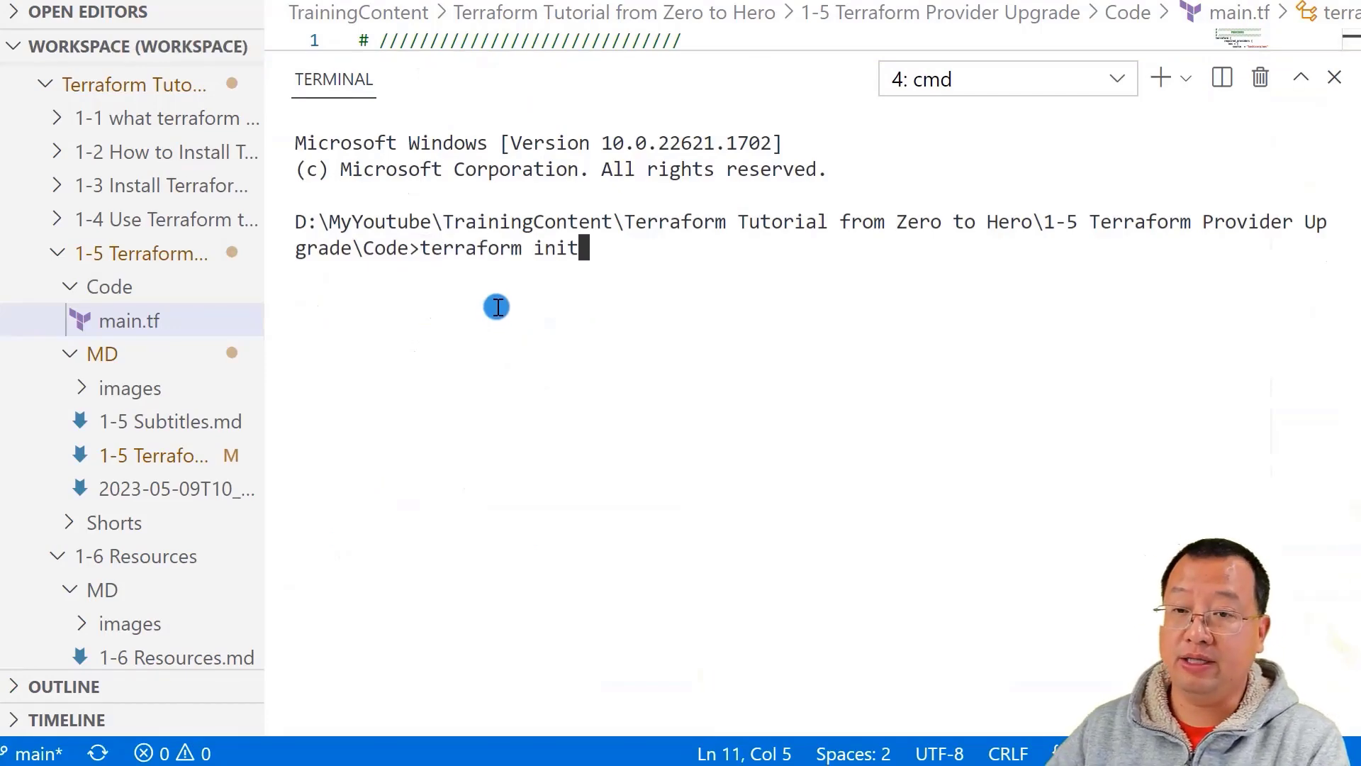
{"action": "key", "text": "Return"}
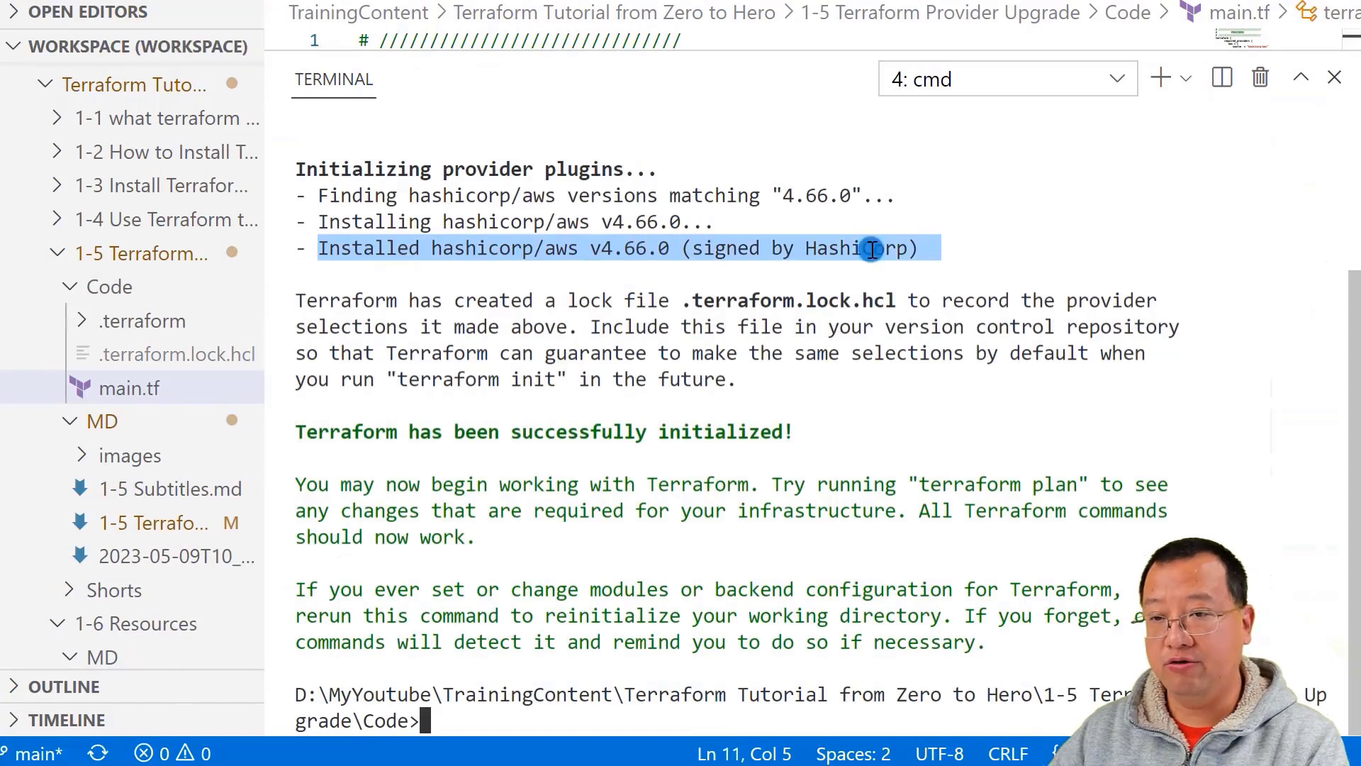
{"action": "mouse_move", "coordinate": [631, 268]}
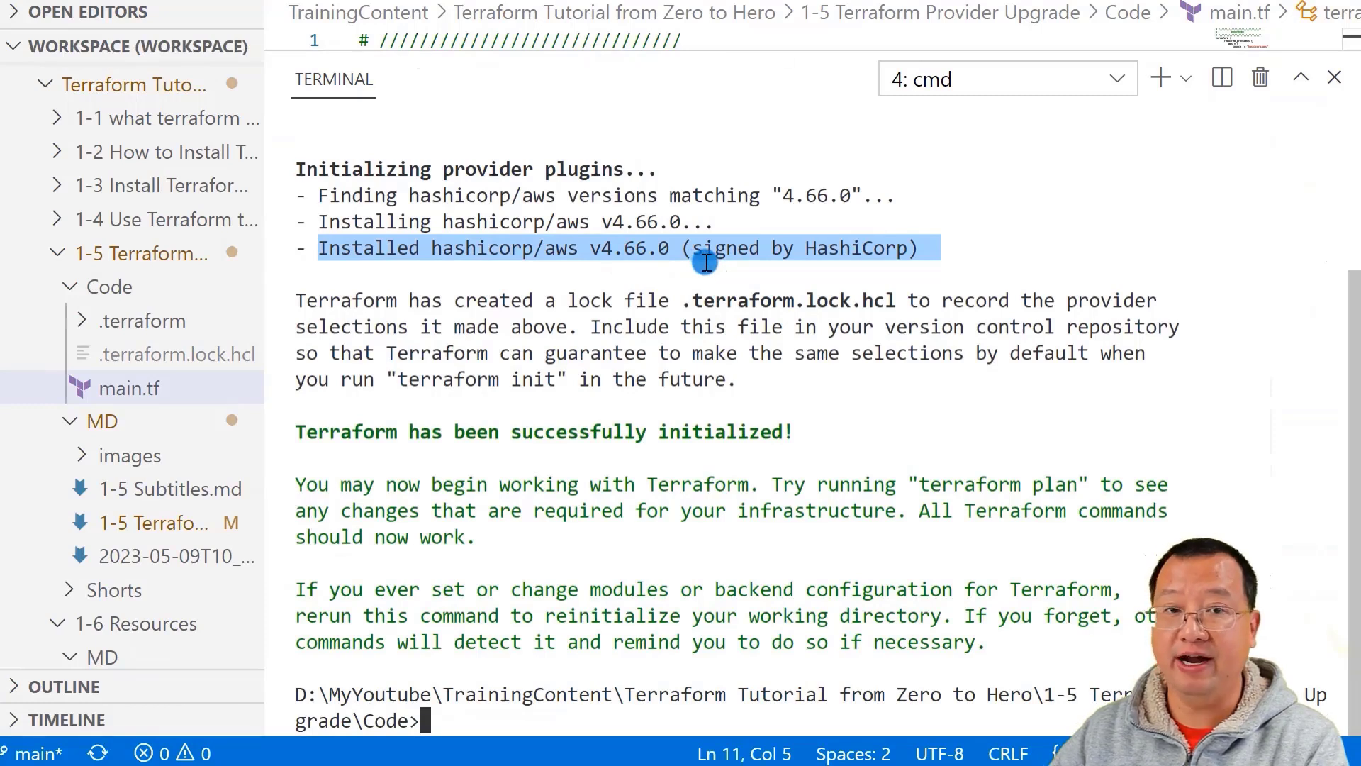
{"action": "mouse_move", "coordinate": [498, 261]}
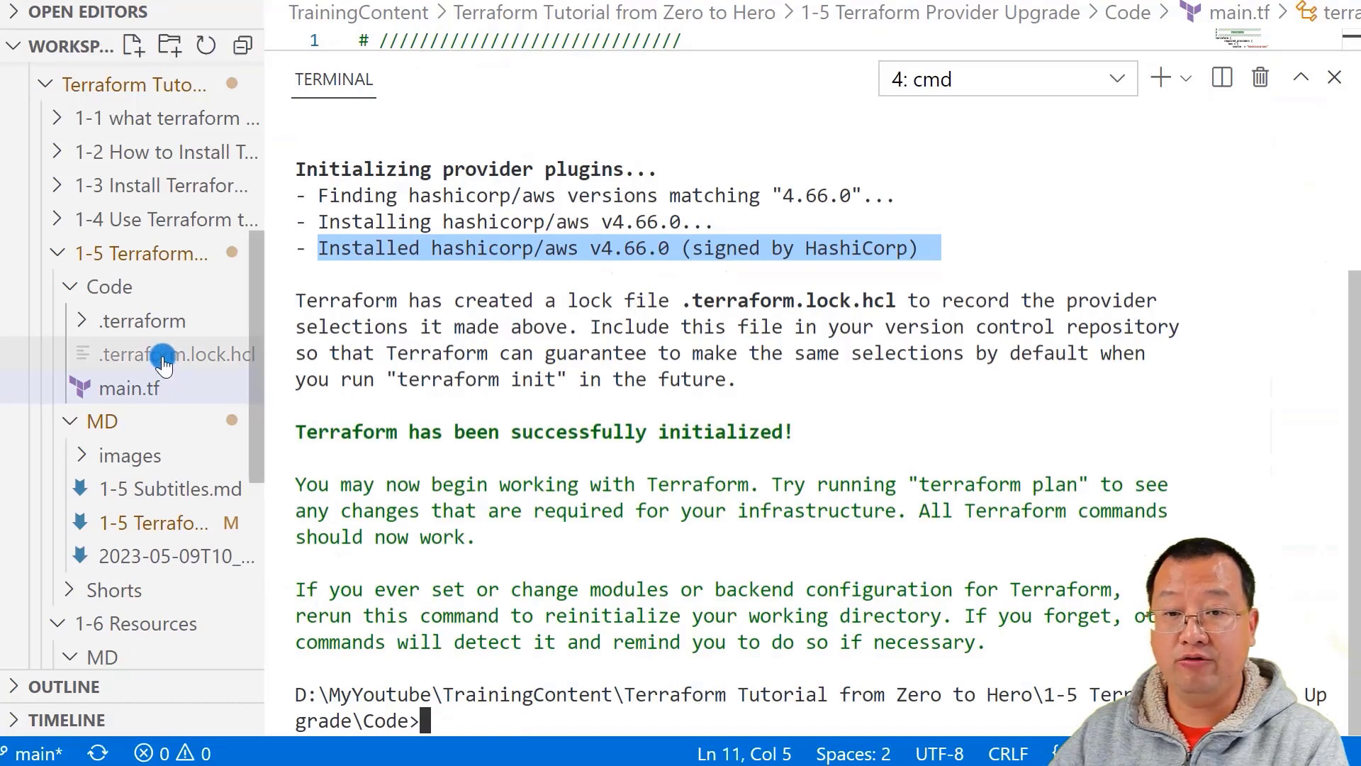
Step: Open the generated .terraform.lock.hcl recording hashicorp/aws 4.66.0
{"action": "left_click", "coordinate": [180, 354]}
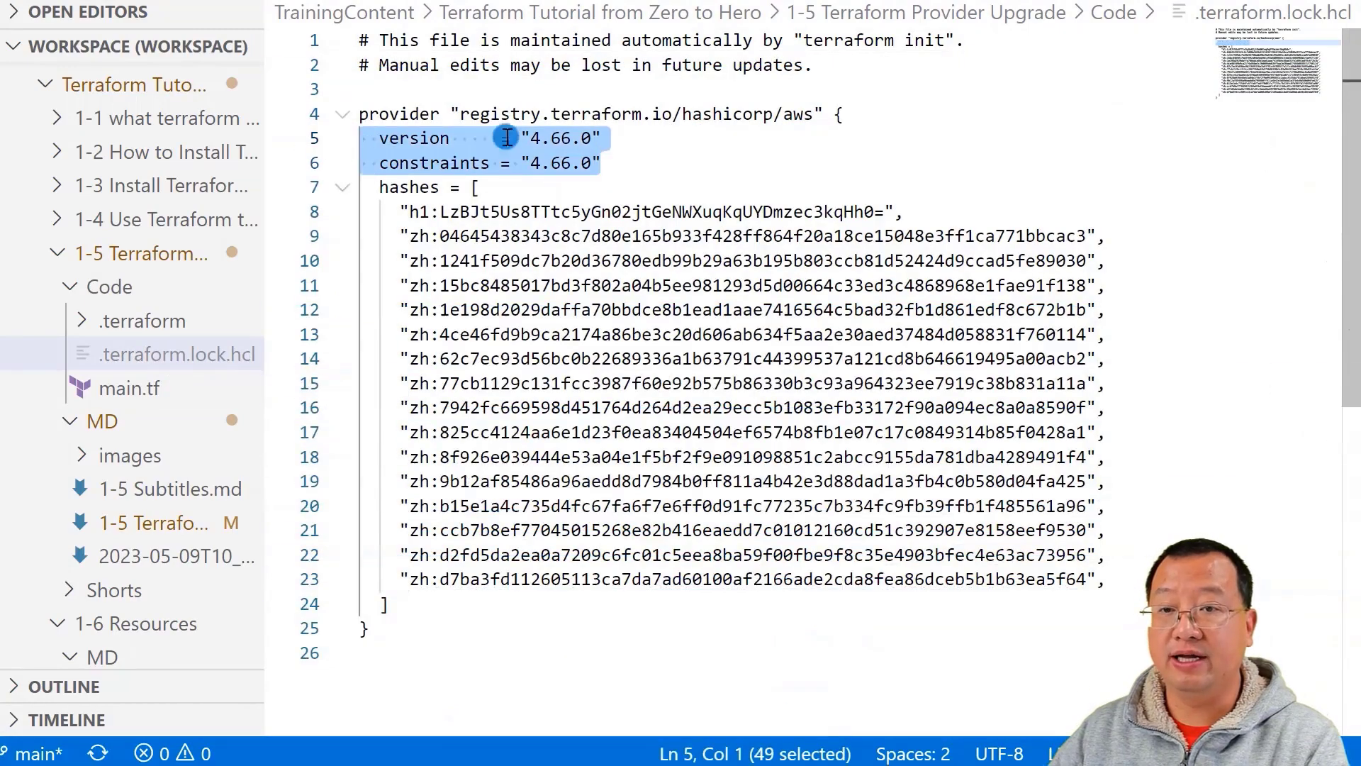
{"action": "mouse_move", "coordinate": [652, 147]}
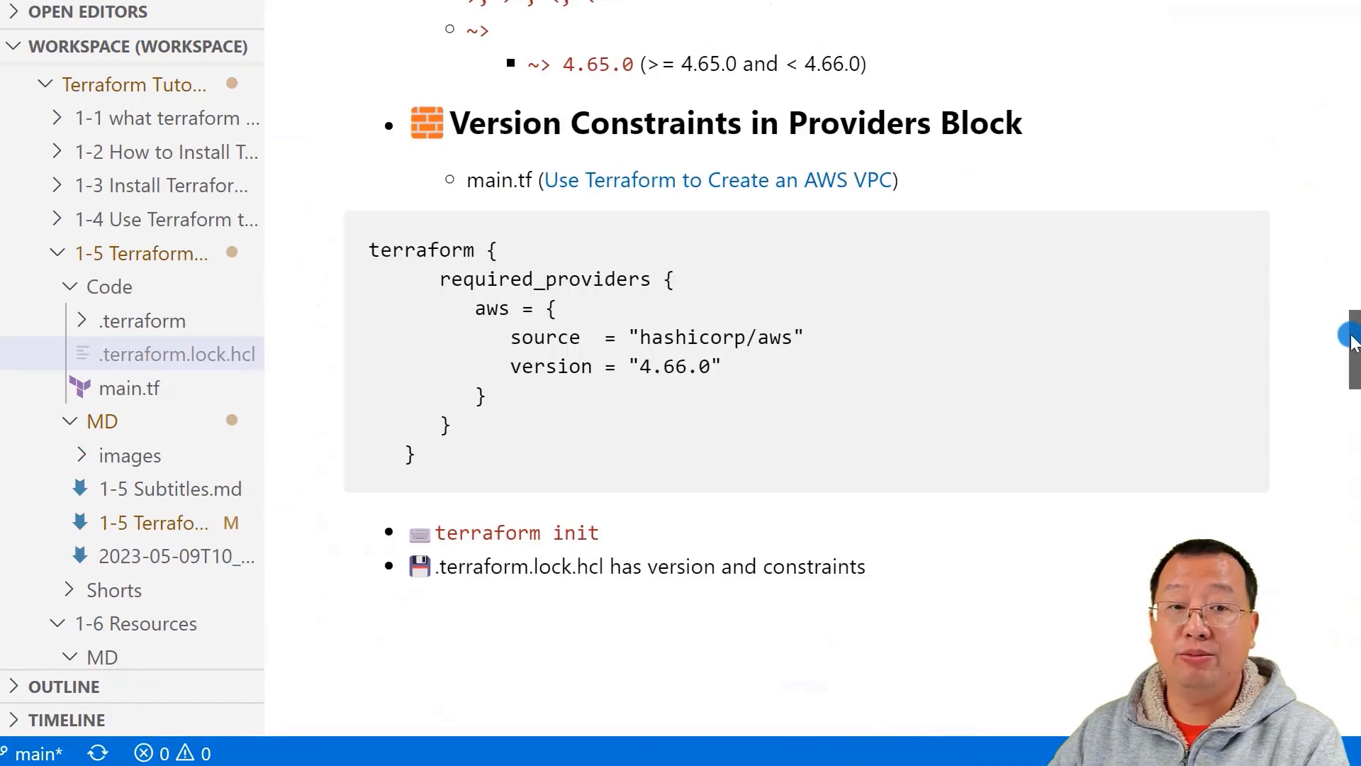
{"action": "scroll", "scroll_direction": "down", "scroll_amount": 3}
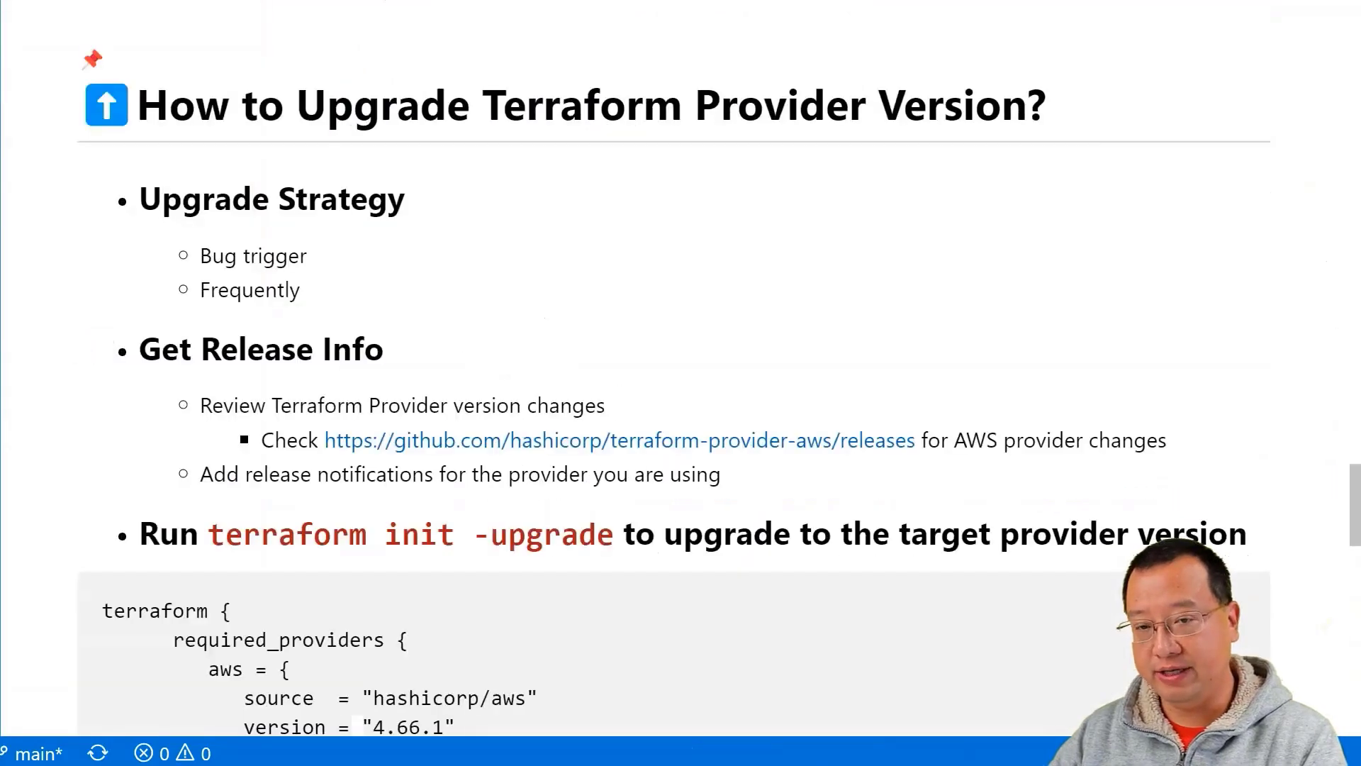
{"action": "mouse_move", "coordinate": [419, 240]}
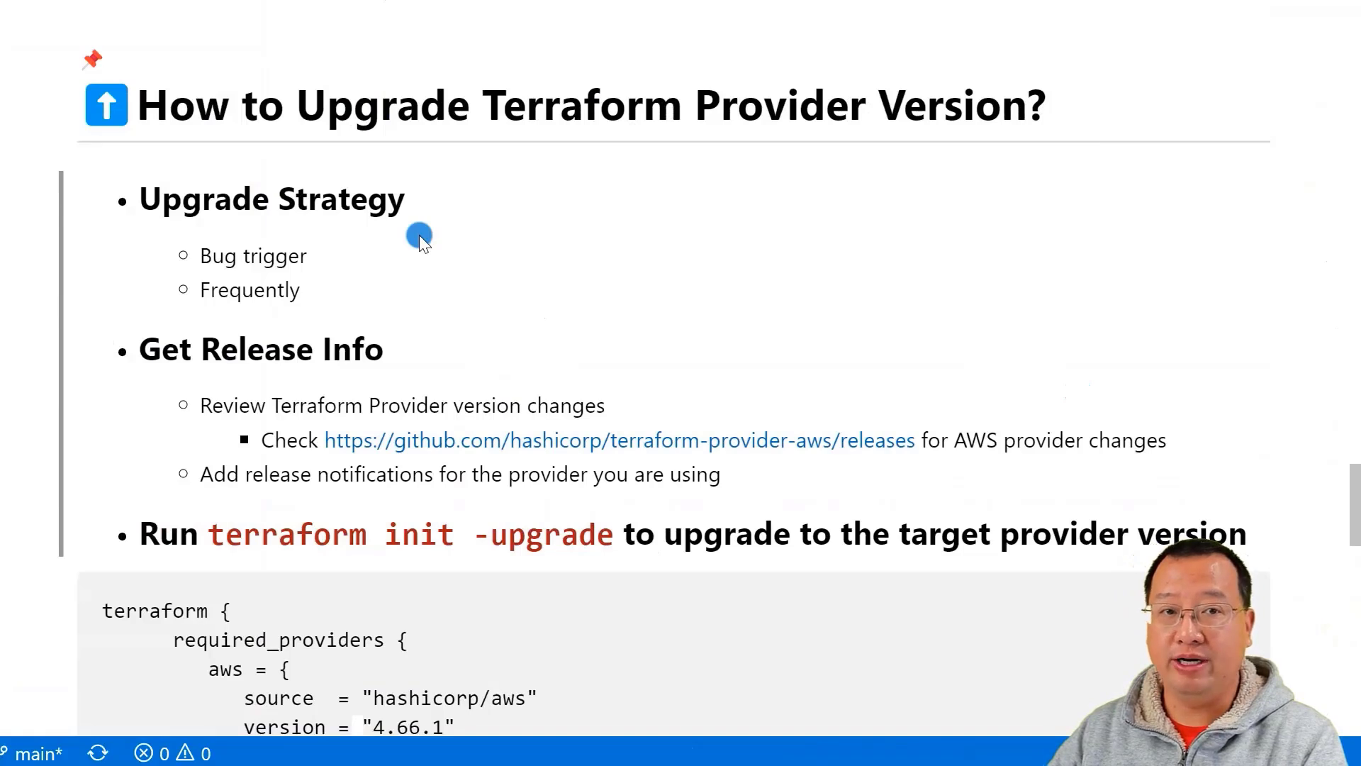
{"action": "mouse_move", "coordinate": [330, 261]}
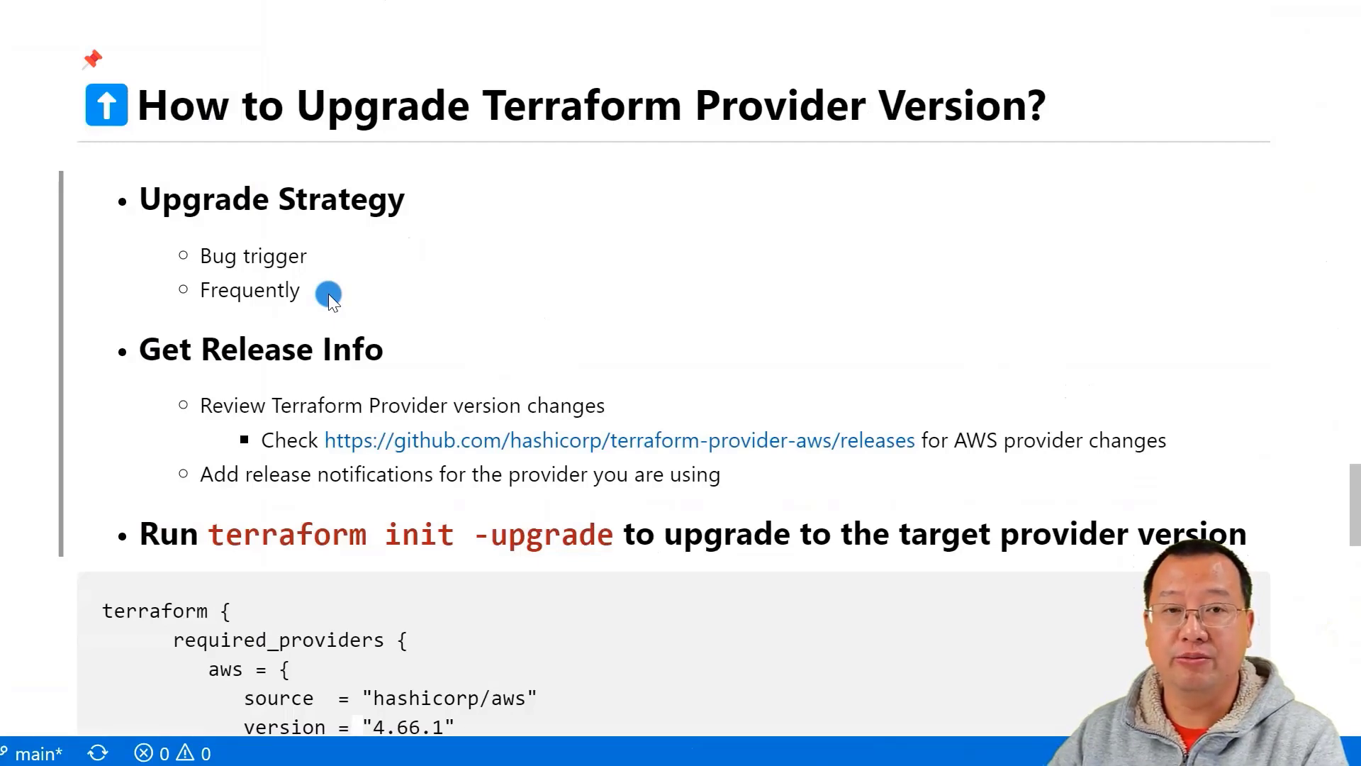
{"action": "mouse_move", "coordinate": [467, 356]}
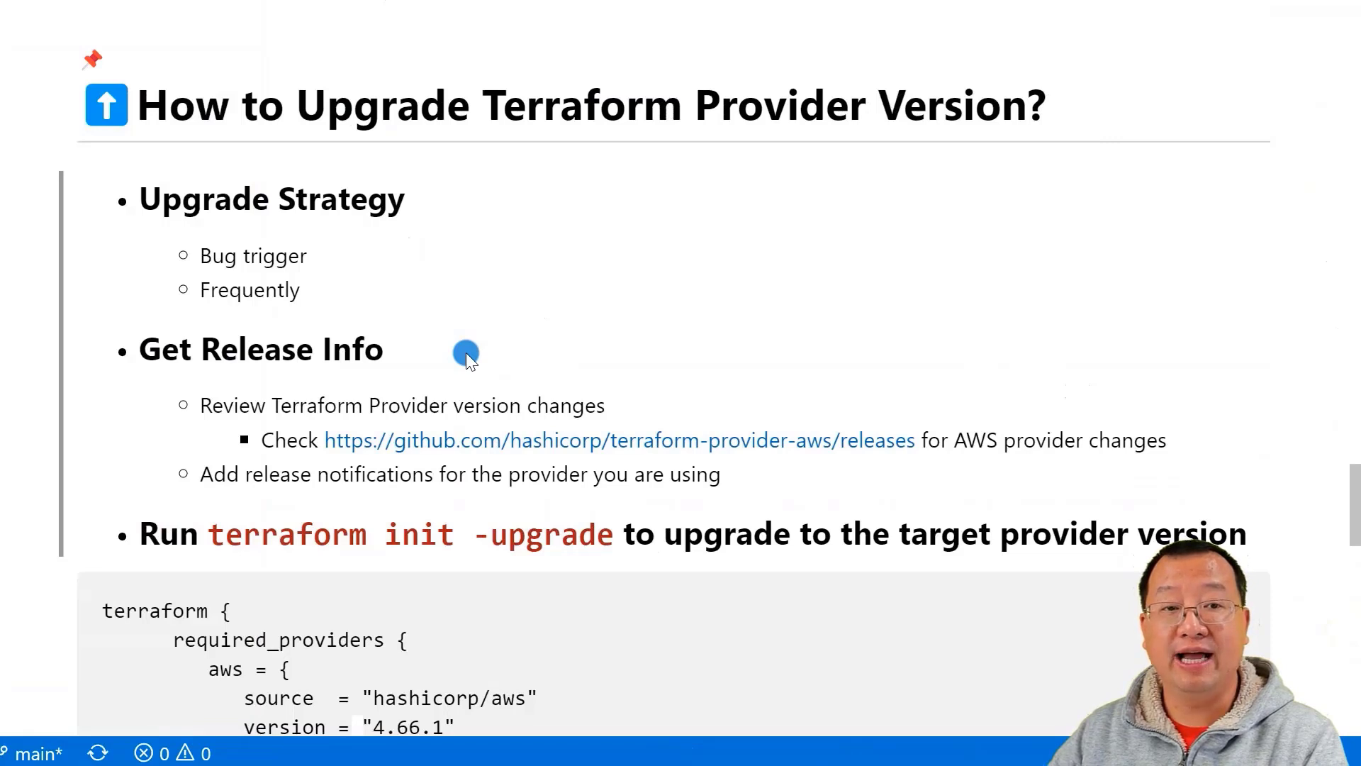
{"action": "mouse_move", "coordinate": [871, 440]}
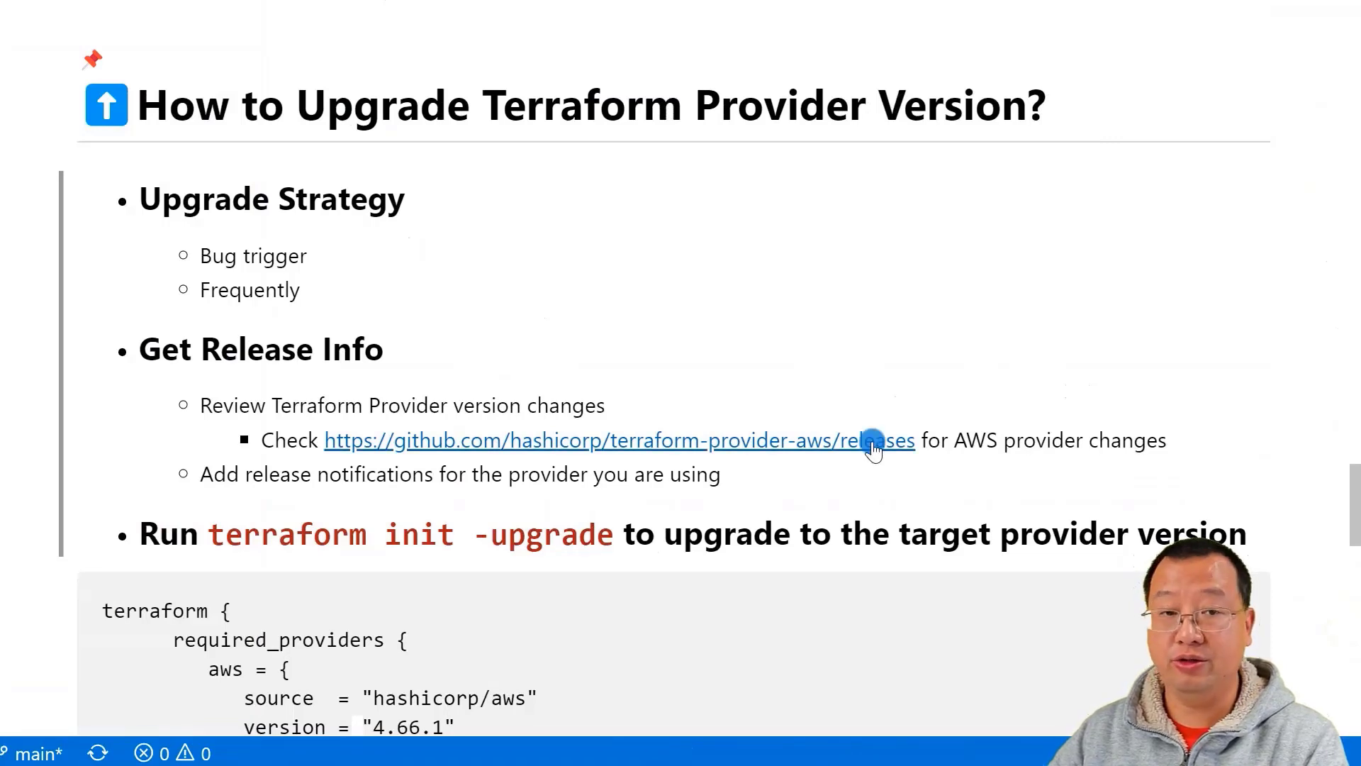
{"action": "mouse_move", "coordinate": [874, 439]}
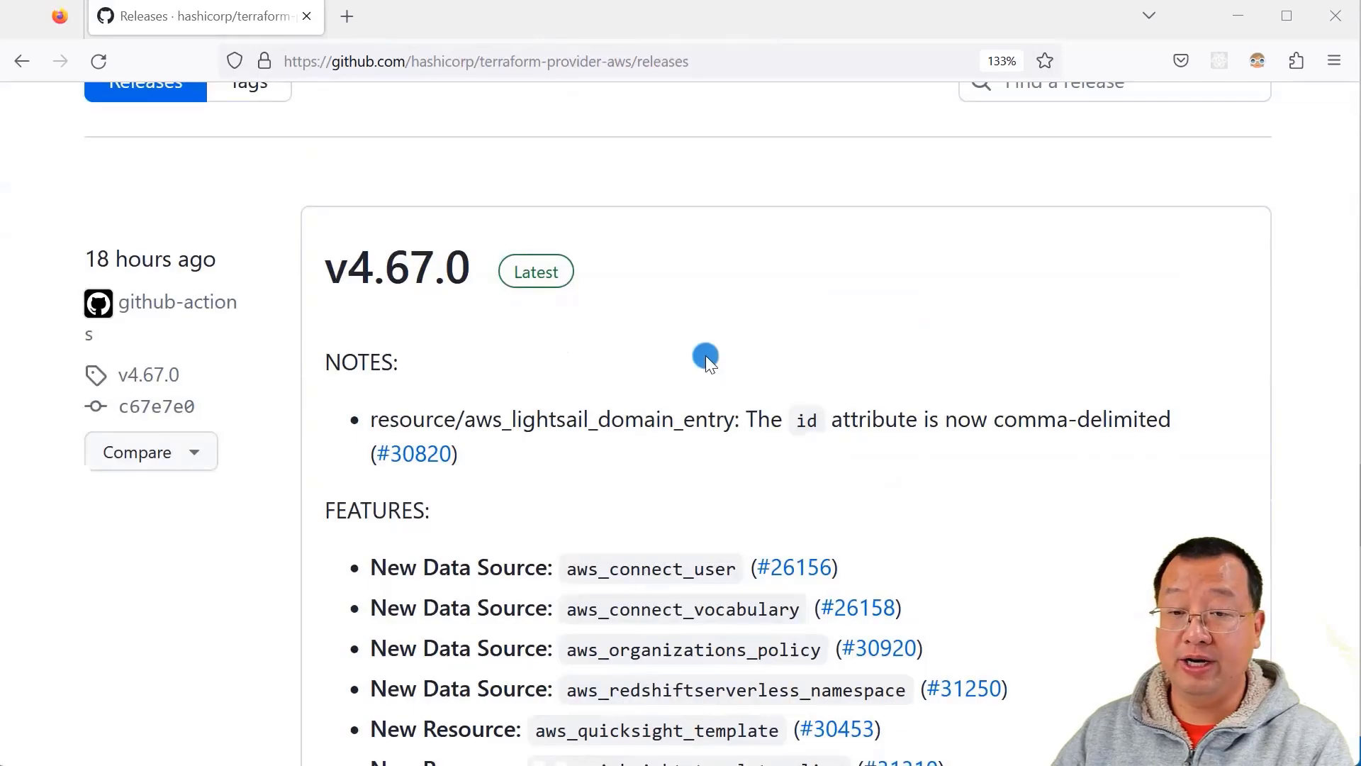
Step: Scroll through the v4.67.0 release notes on the GitHub releases page
{"action": "scroll", "scroll_direction": "down", "scroll_amount": 3}
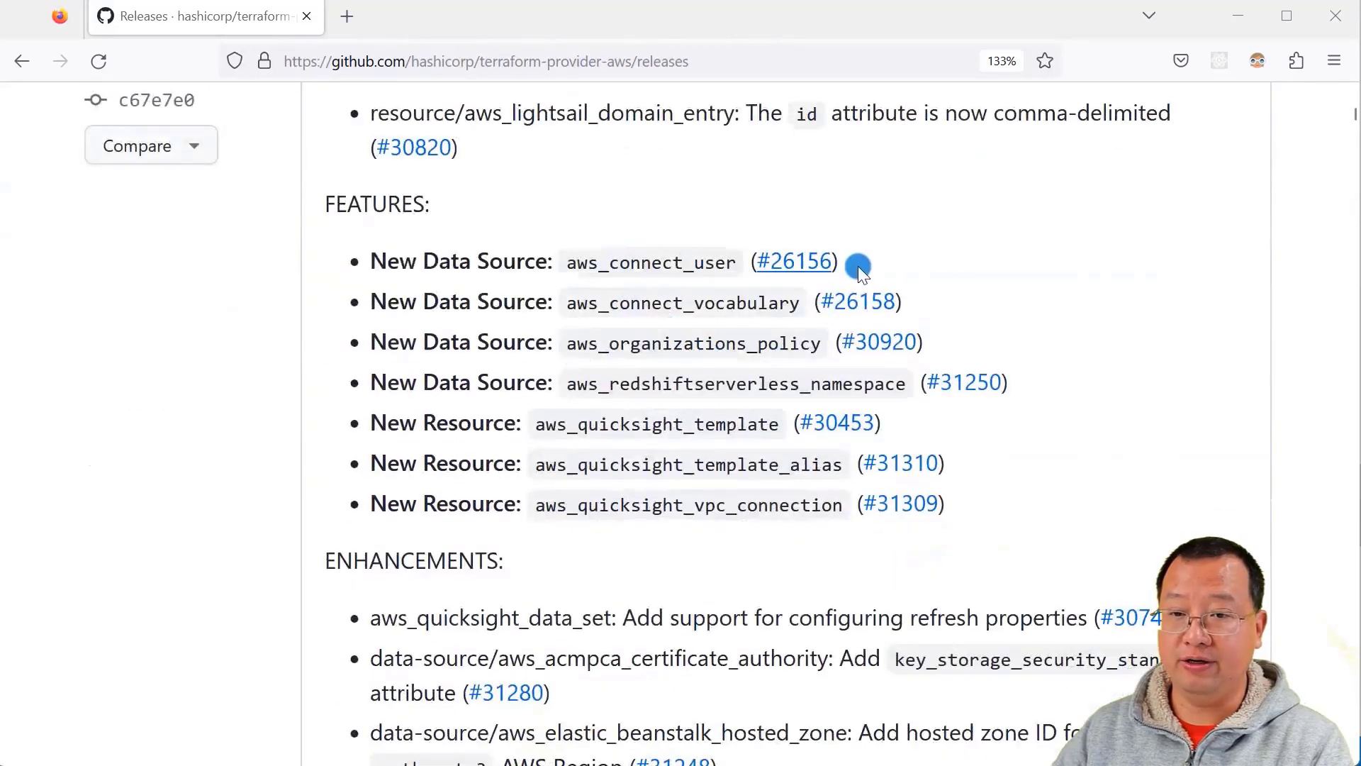
{"action": "scroll", "scroll_direction": "down", "scroll_amount": 3}
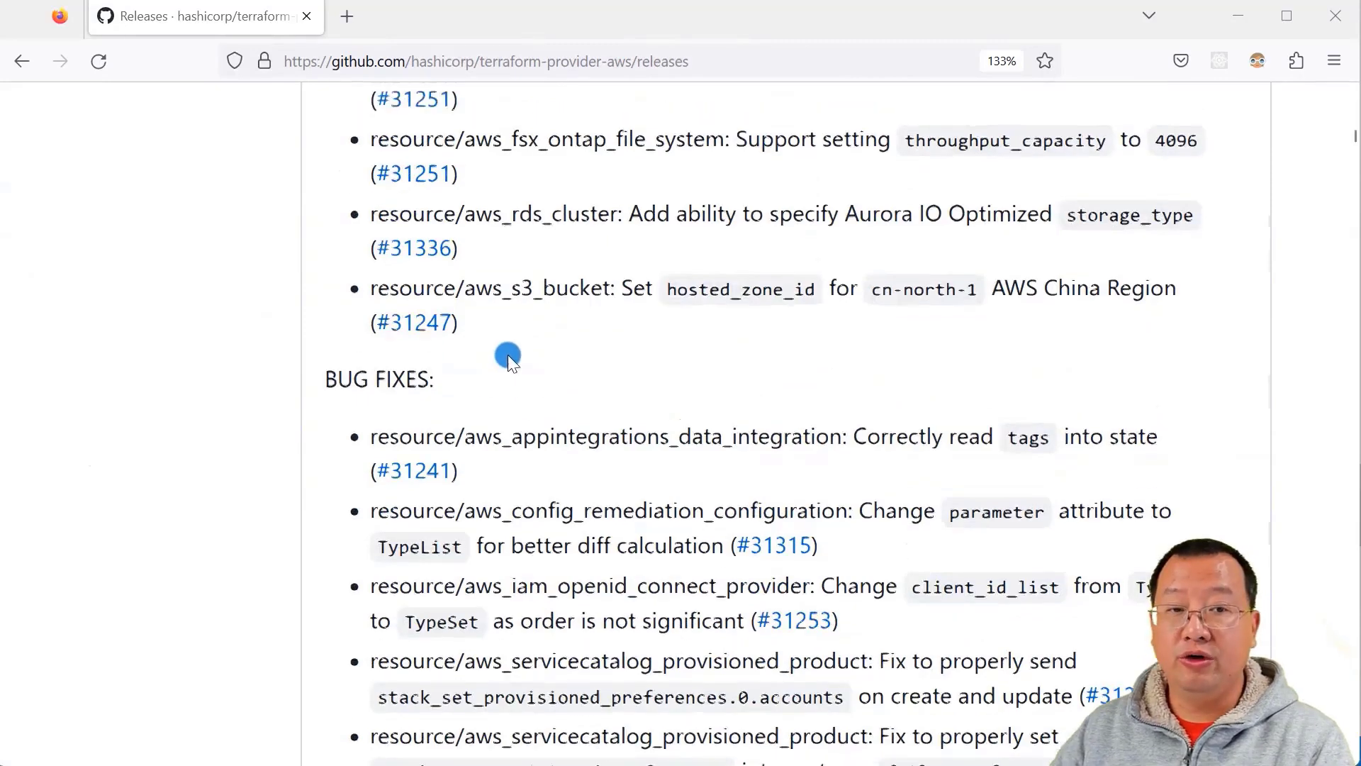
{"action": "scroll", "scroll_direction": "up", "scroll_amount": 3}
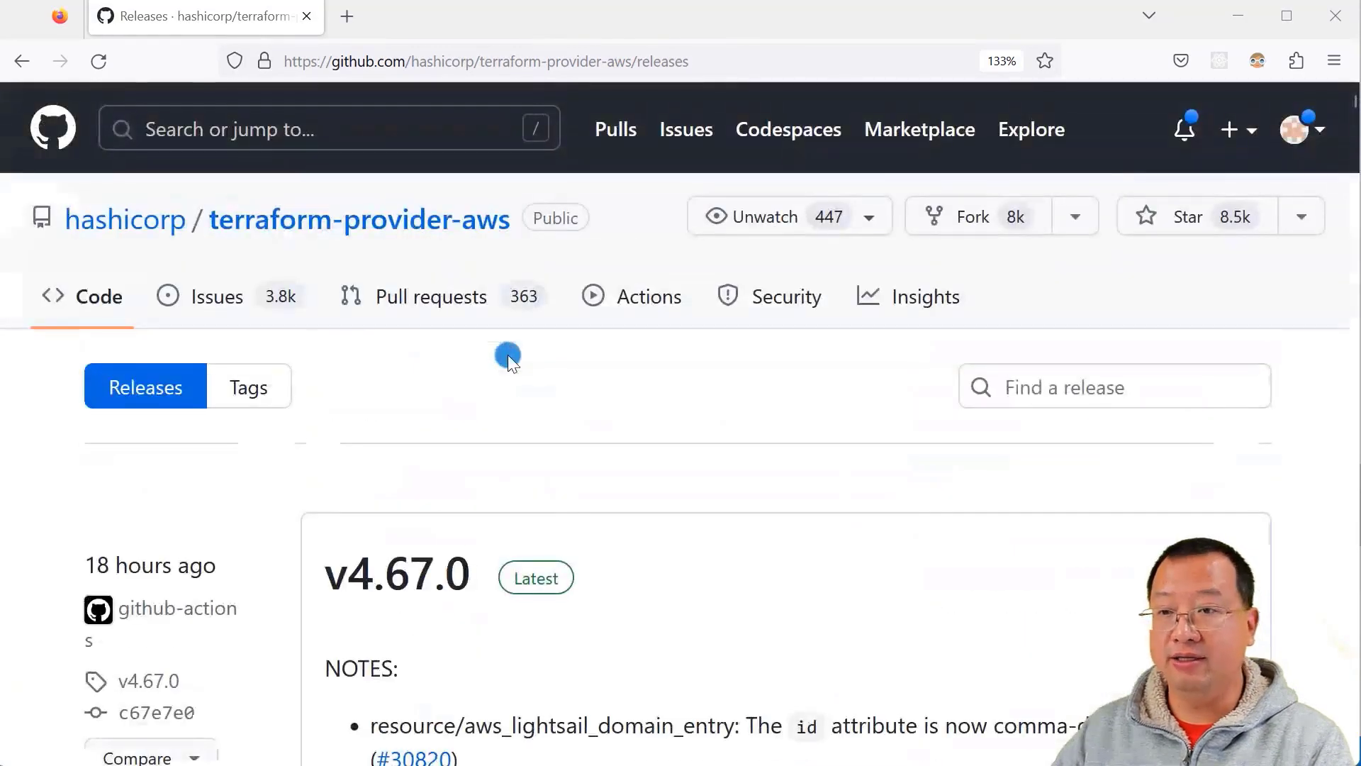
{"action": "mouse_move", "coordinate": [771, 410]}
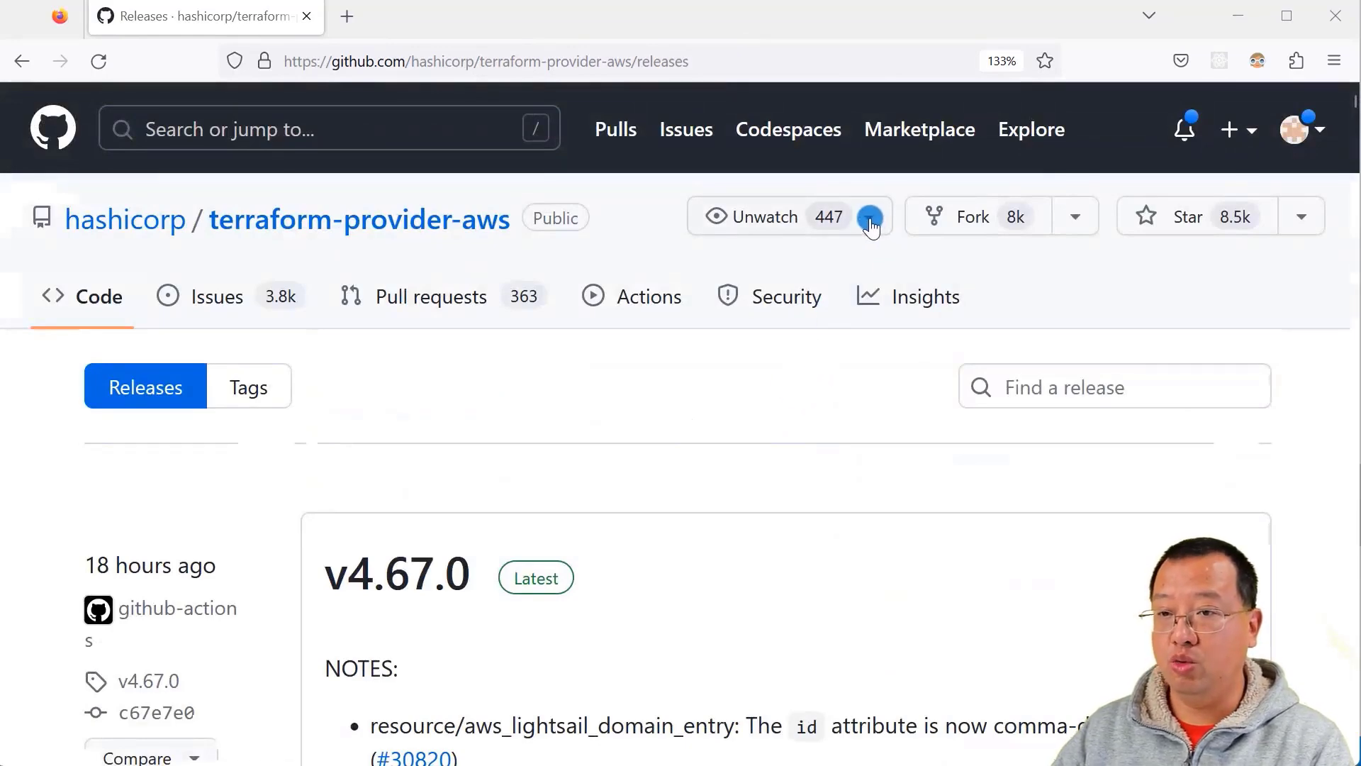
Step: Keep Custom notifications for the repository and go to its home page
{"action": "left_click", "coordinate": [869, 216]}
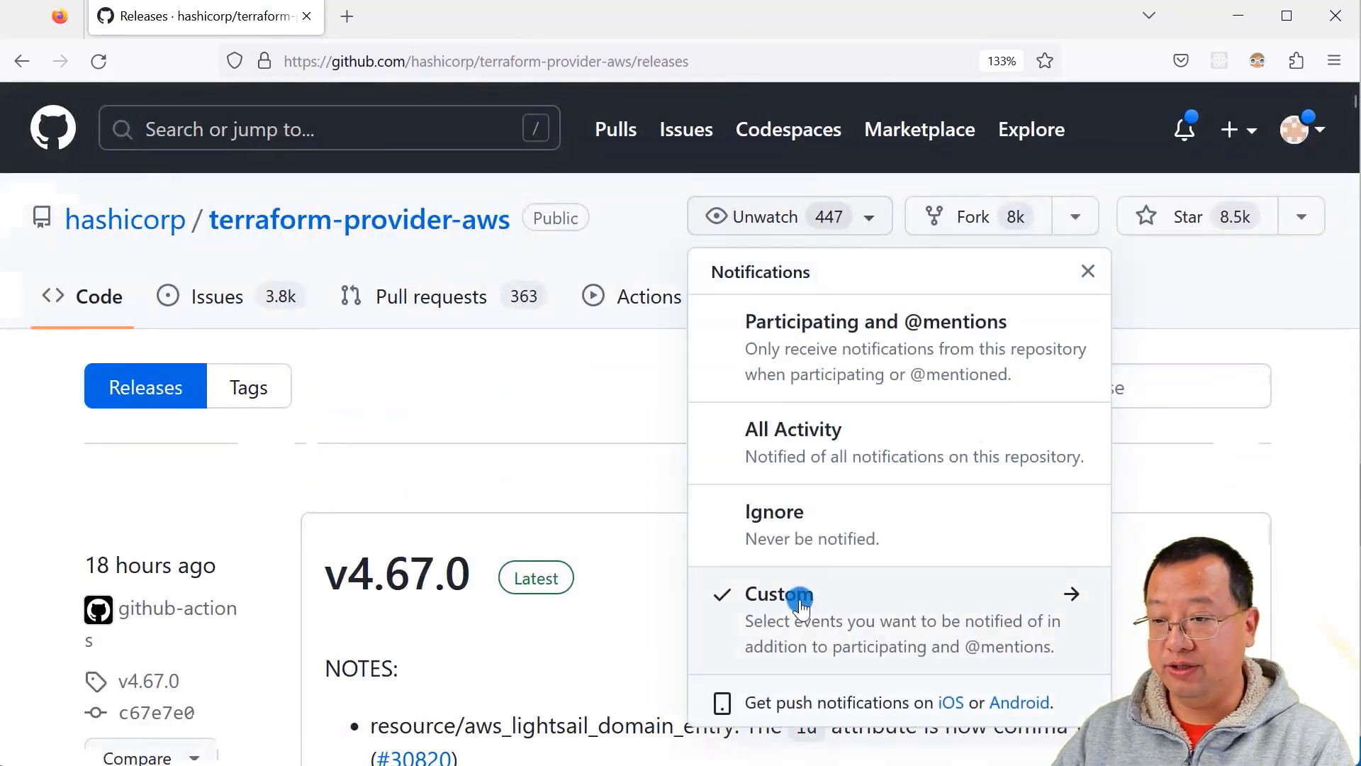
{"action": "left_click", "coordinate": [779, 594]}
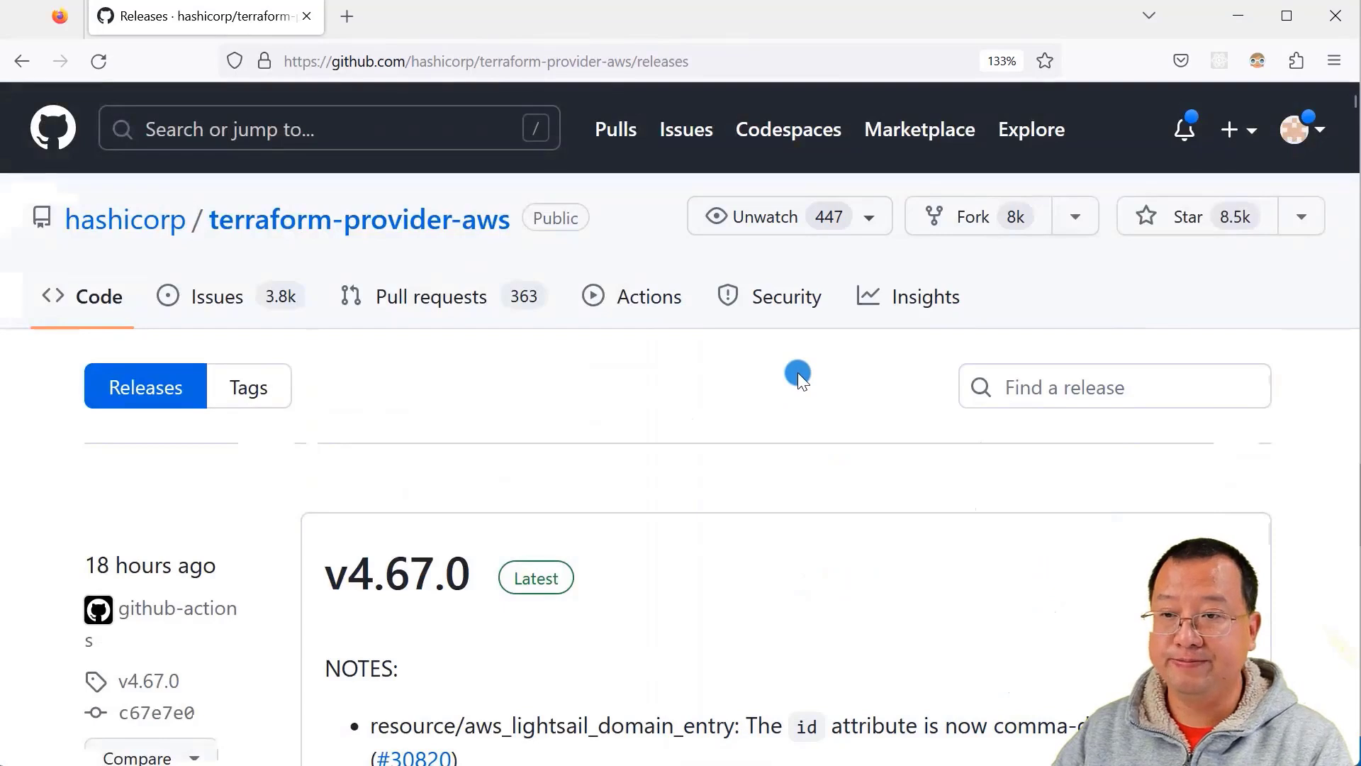
{"action": "mouse_move", "coordinate": [842, 258]}
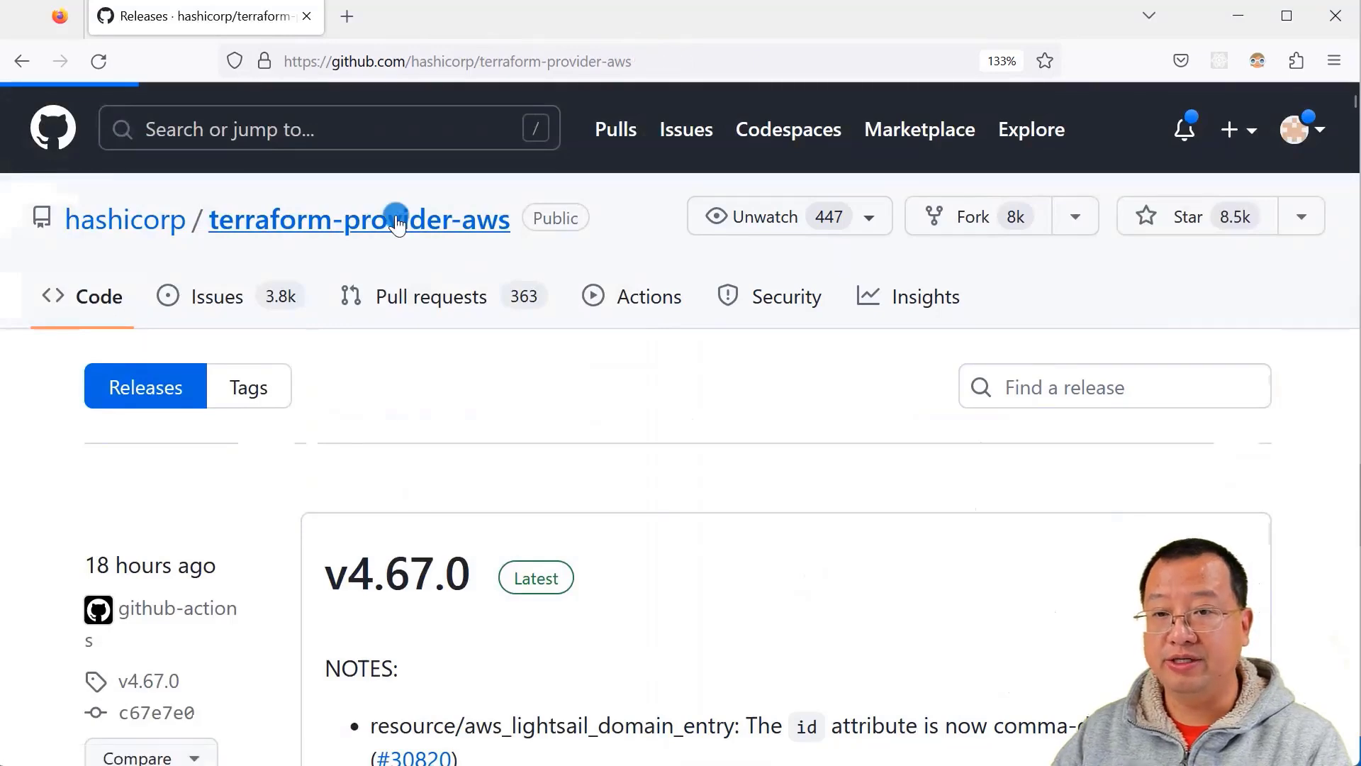
{"action": "left_click", "coordinate": [585, 17]}
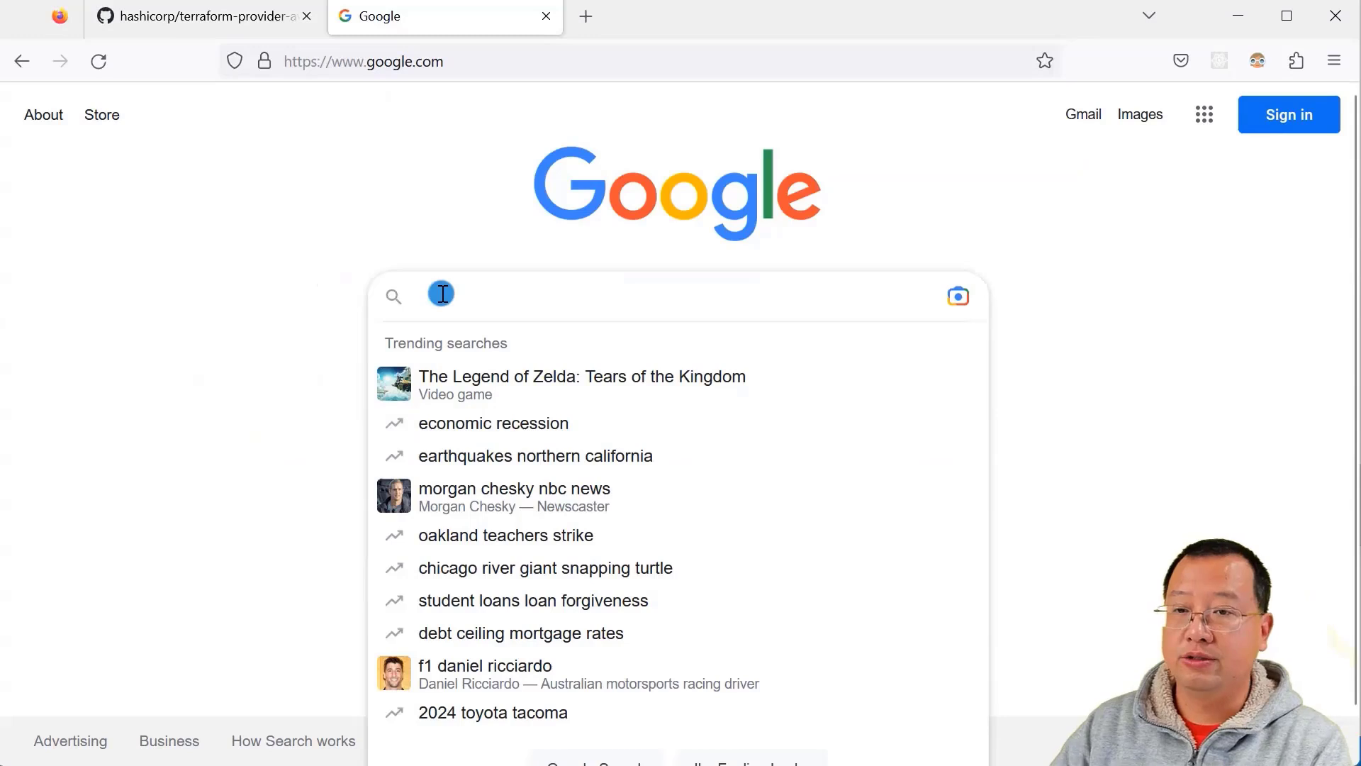
Step: Google 'terraform aws provider' to reach the Registry docs, then return to the editor
{"action": "type", "text": "terraform"}
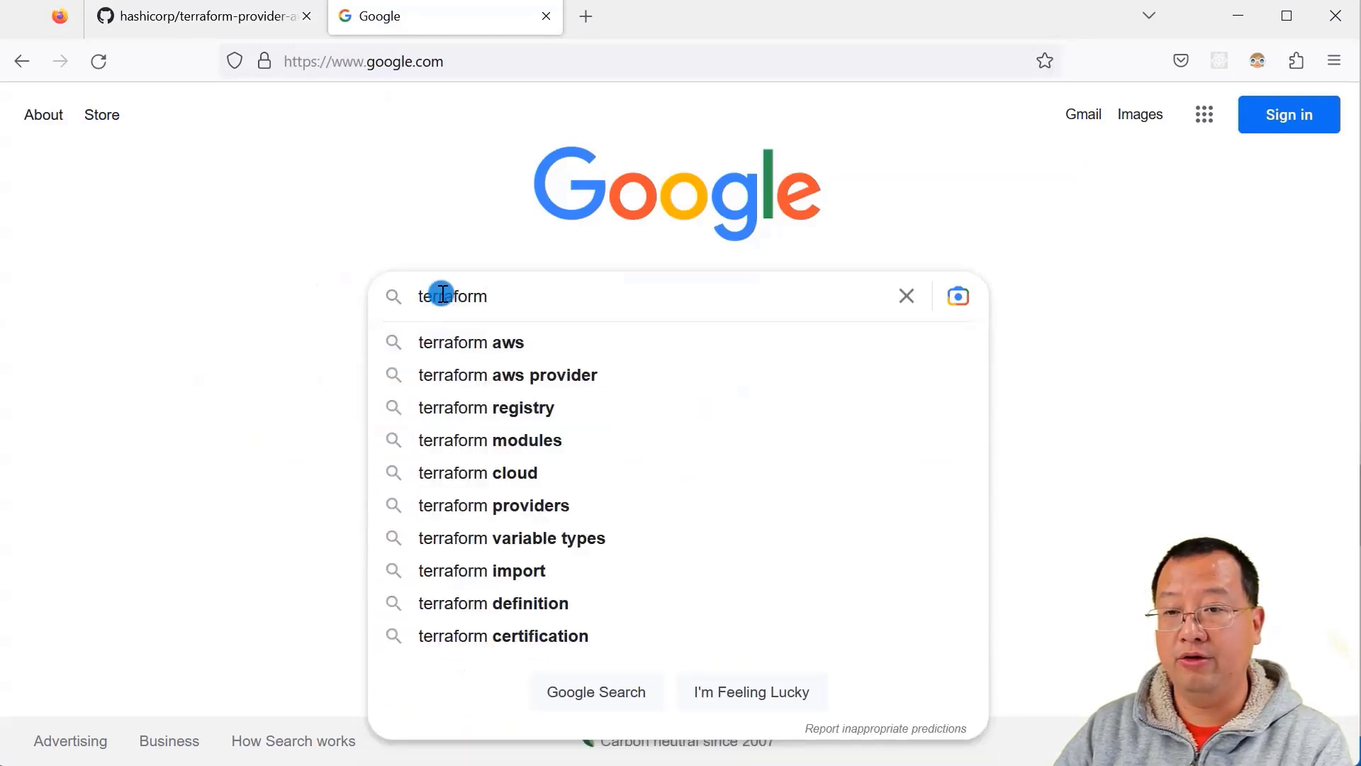
{"action": "left_click", "coordinate": [507, 375]}
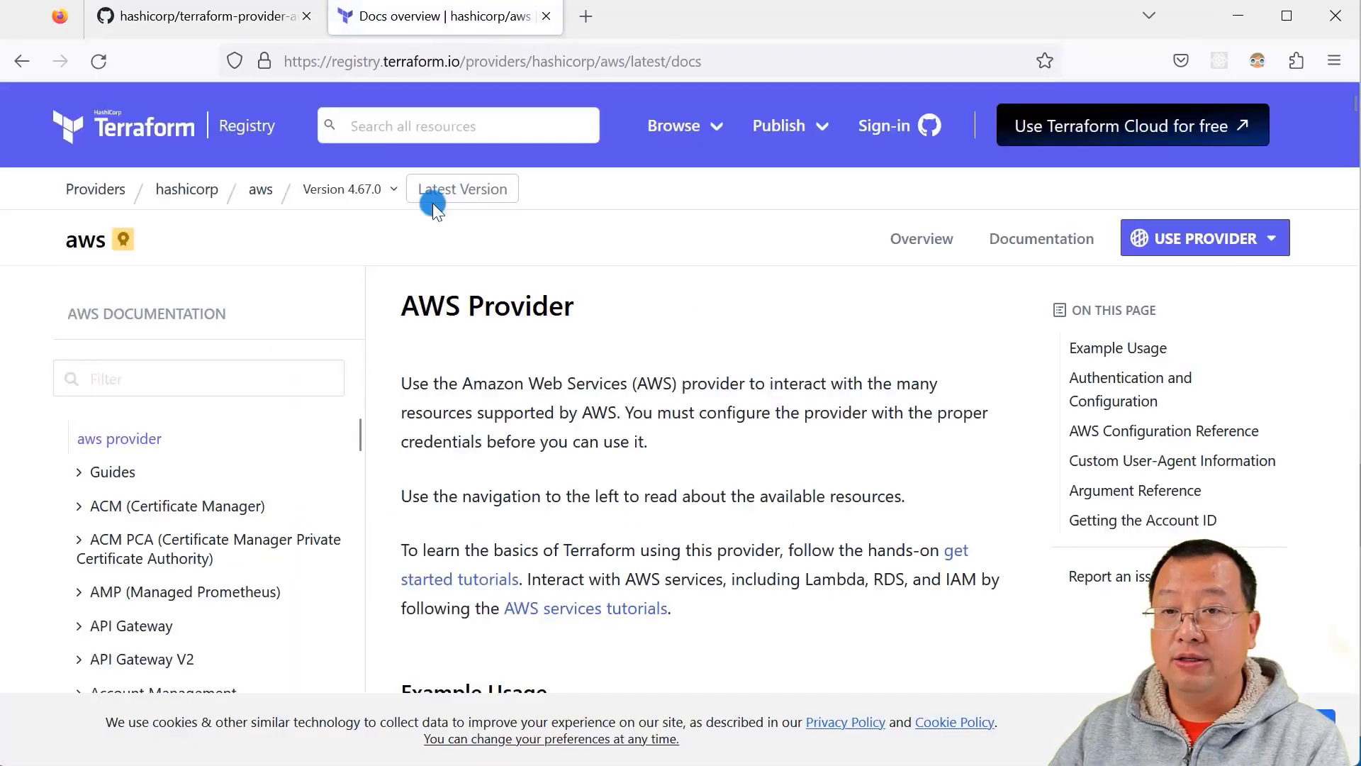
{"action": "mouse_move", "coordinate": [356, 212]}
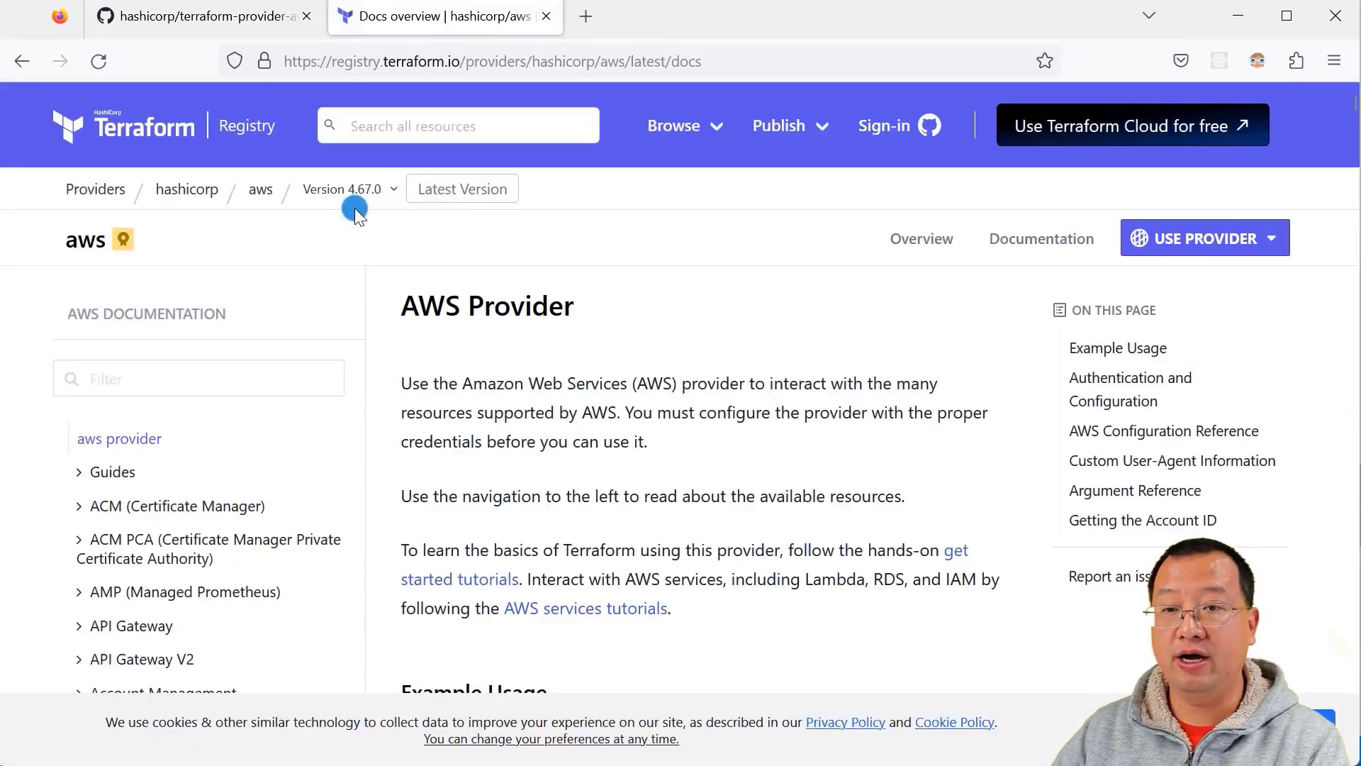
{"action": "mouse_move", "coordinate": [373, 206]}
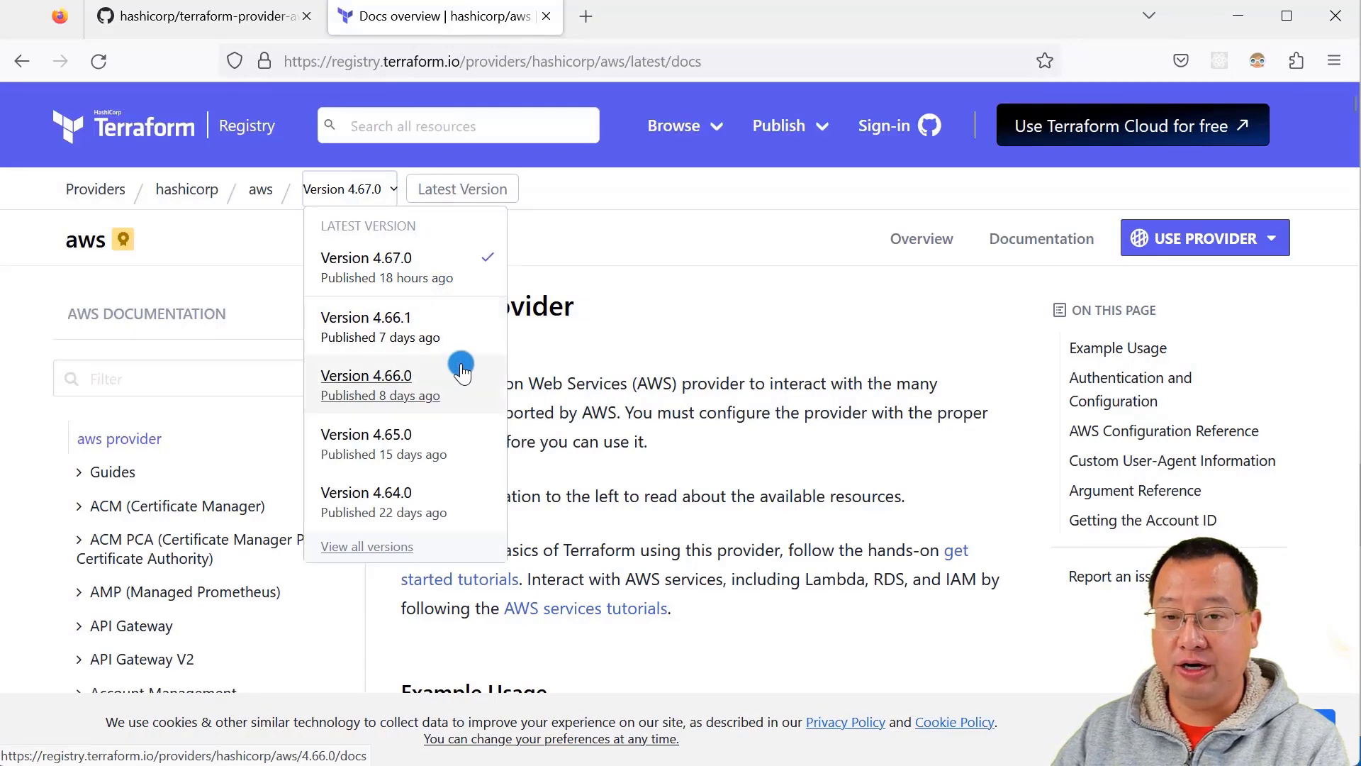
{"action": "mouse_move", "coordinate": [450, 381]}
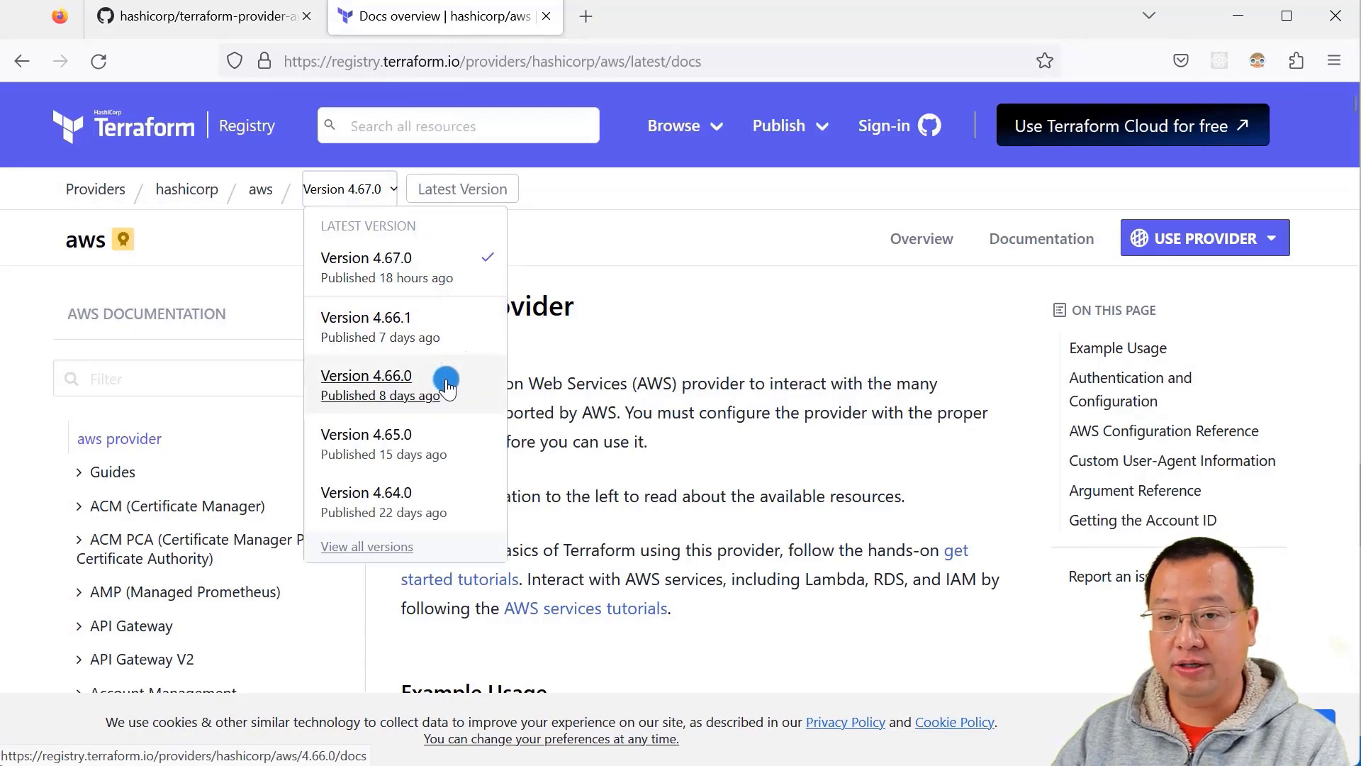
{"action": "mouse_move", "coordinate": [458, 331]}
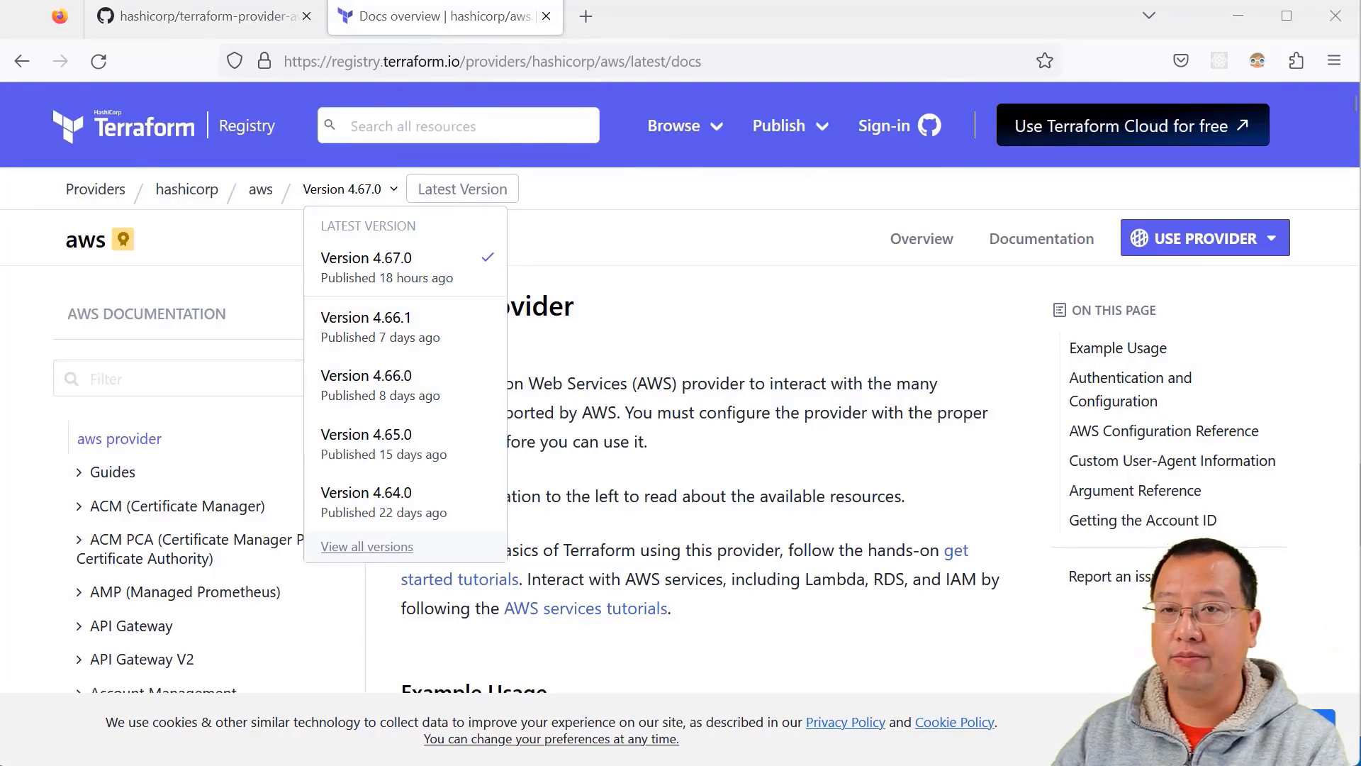
{"action": "key", "text": "alt+tab"}
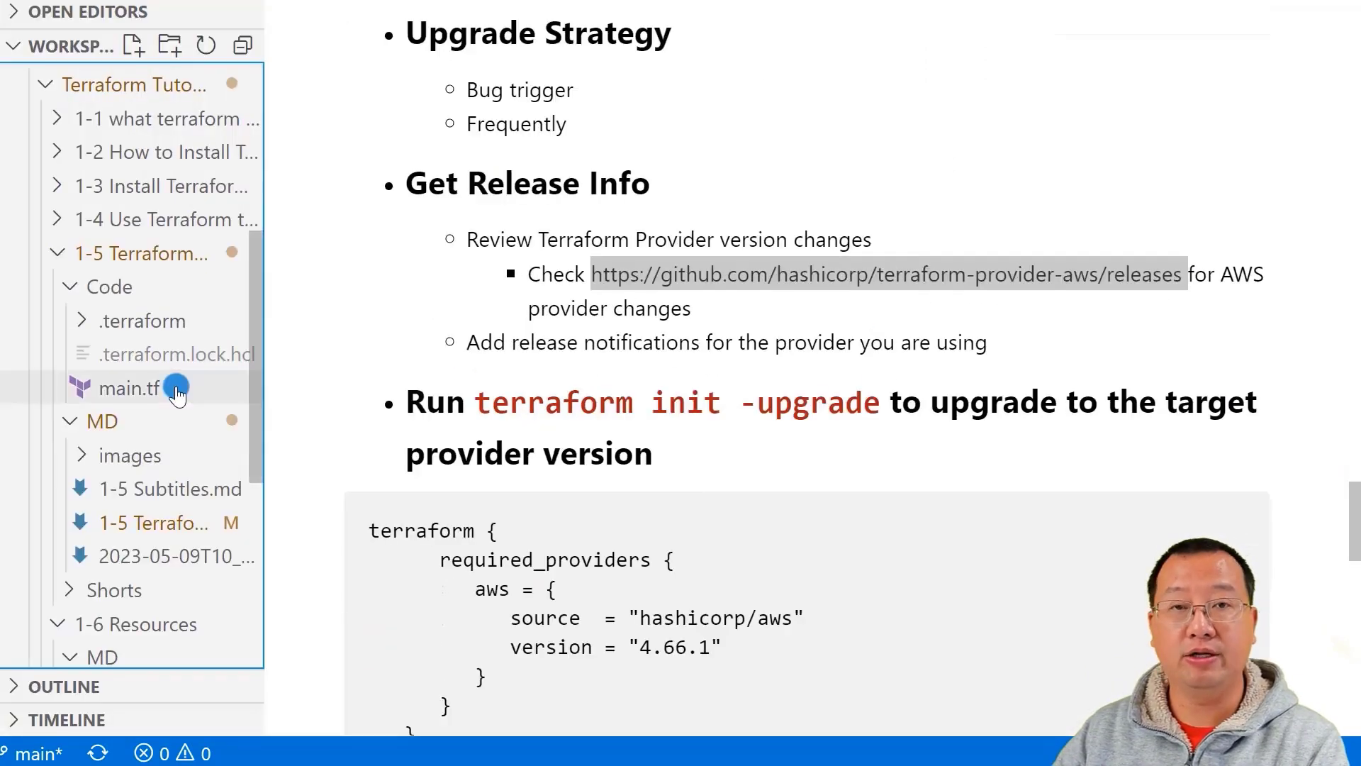
Step: Edit main.tf so the aws provider version reads 4.66.1
{"action": "left_click", "coordinate": [131, 388]}
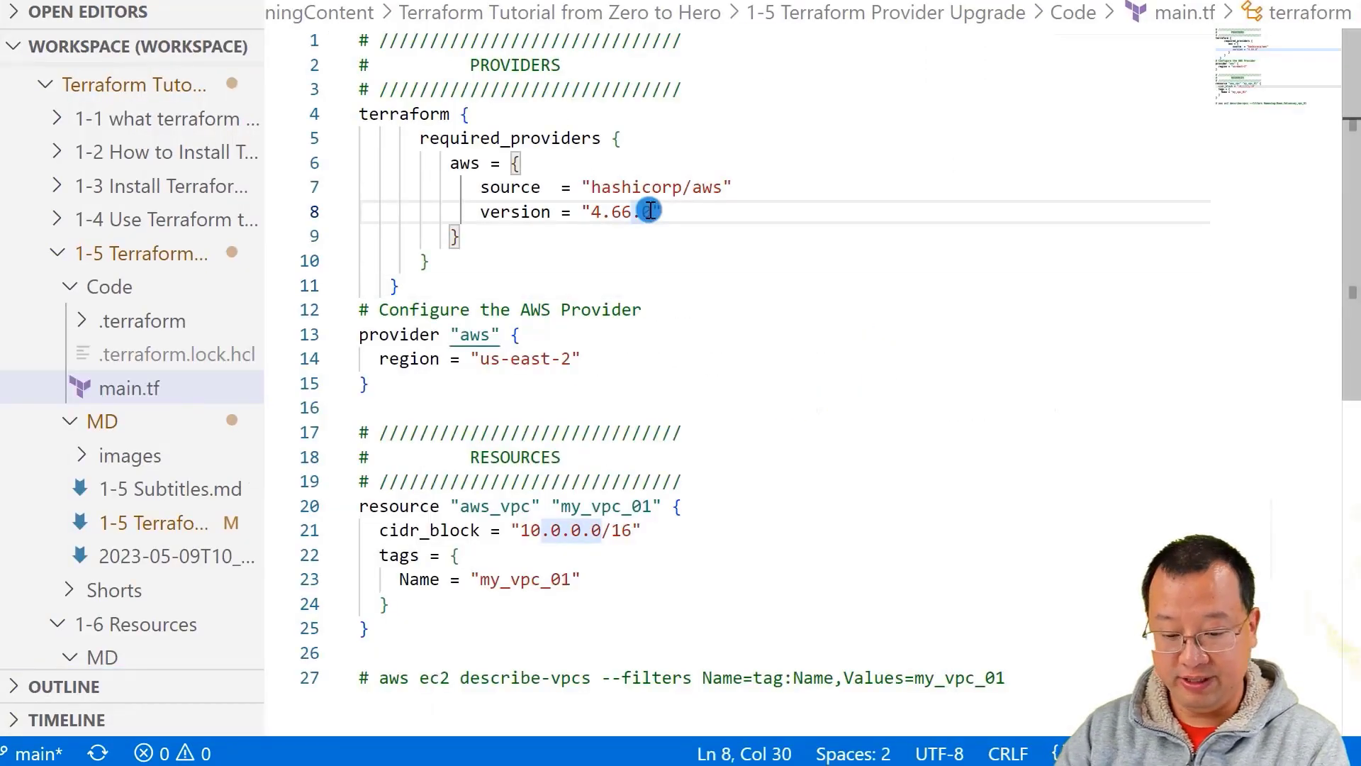
{"action": "type", "text": "1"}
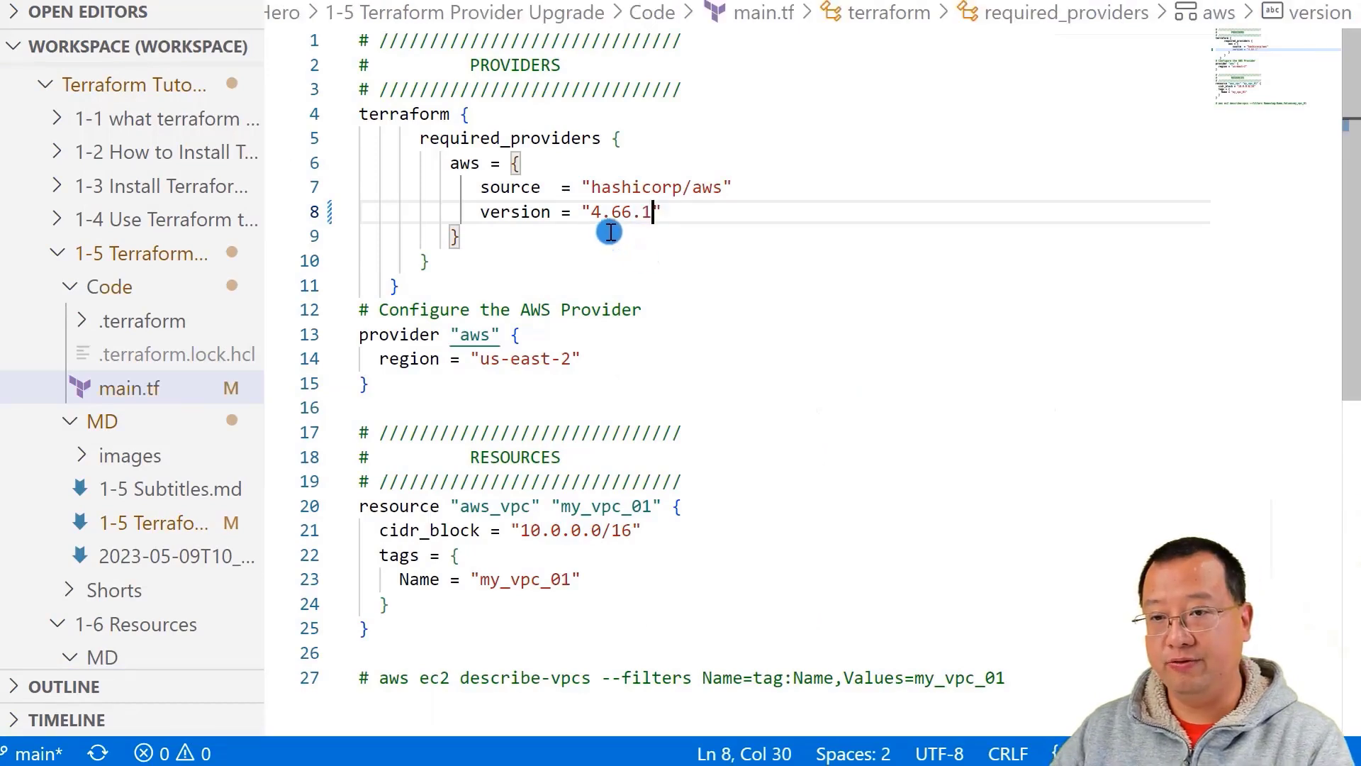
{"action": "mouse_move", "coordinate": [668, 225]}
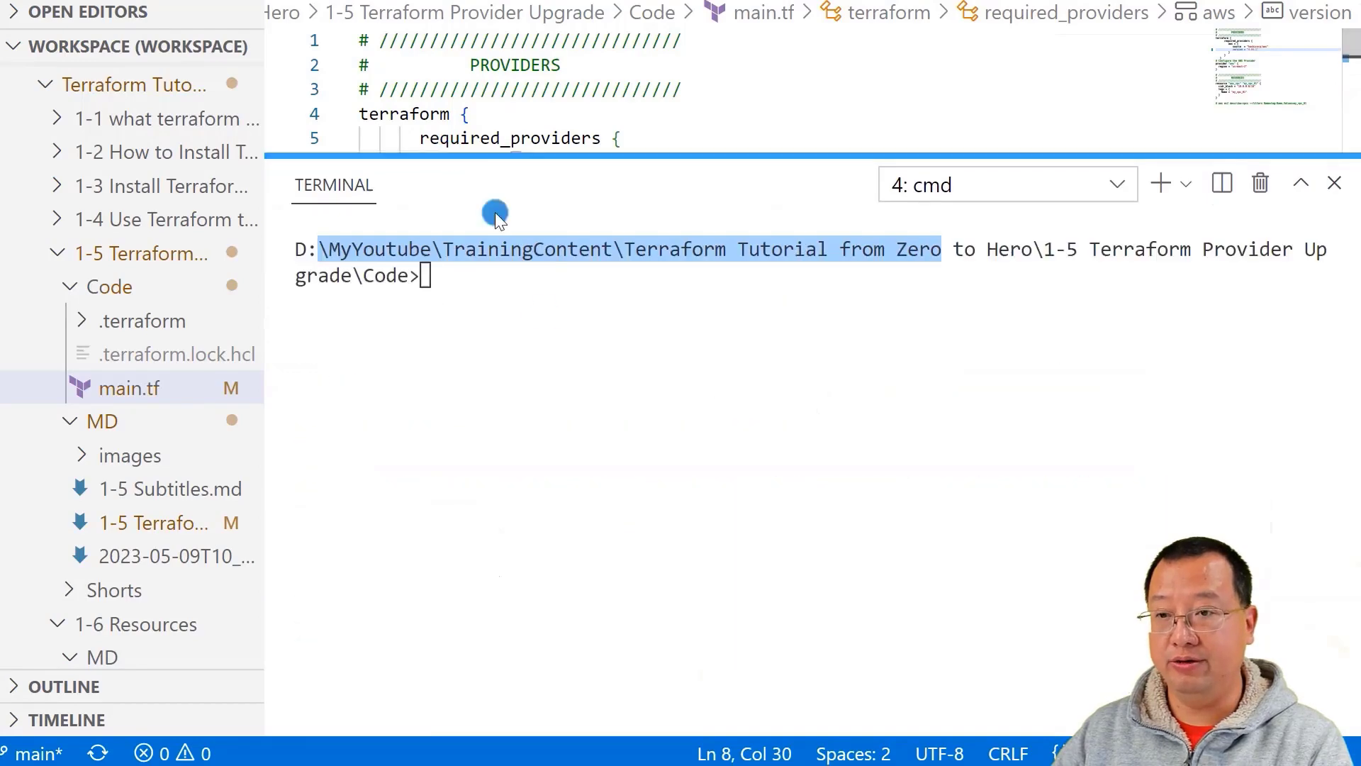
Step: Run terraform init -upgrade to install hashicorp/aws v4.66.1
{"action": "type", "text": "terraform init -upgrade"}
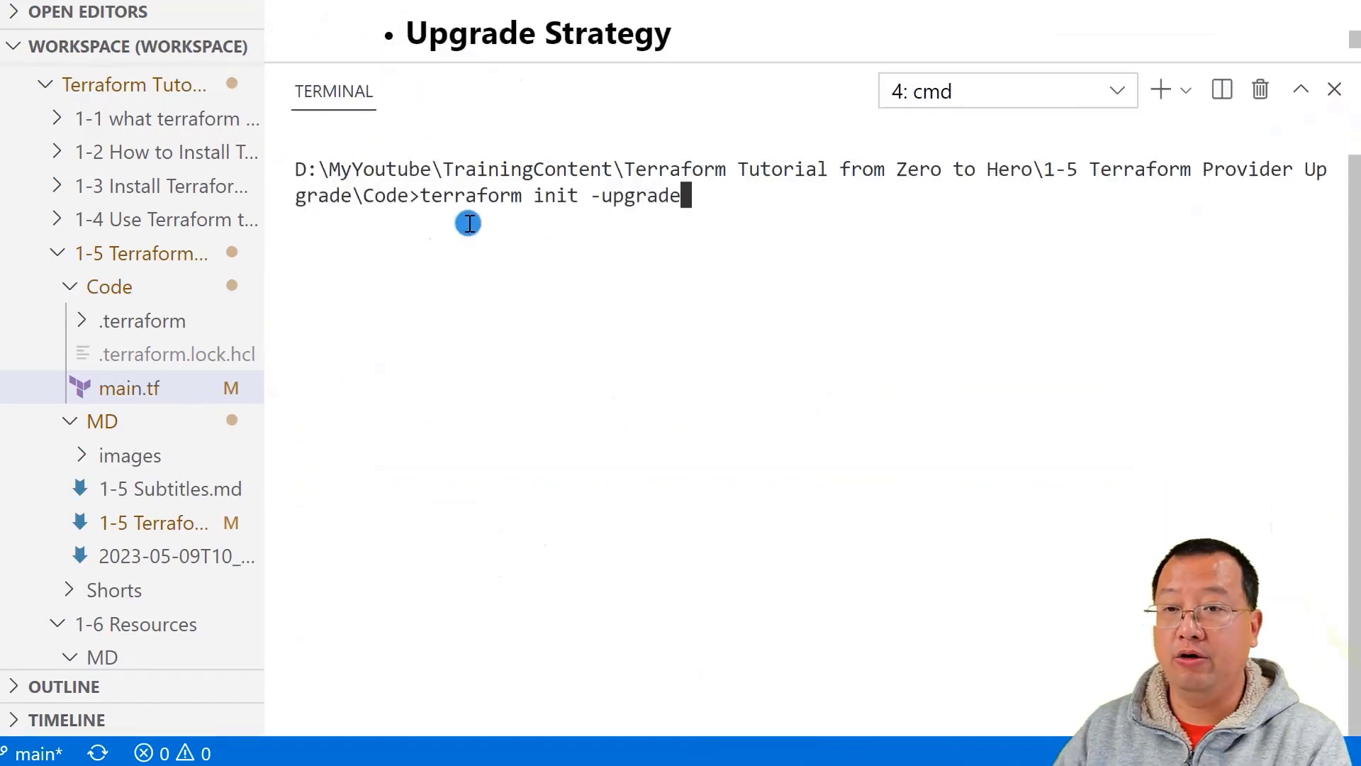
{"action": "mouse_move", "coordinate": [590, 227]}
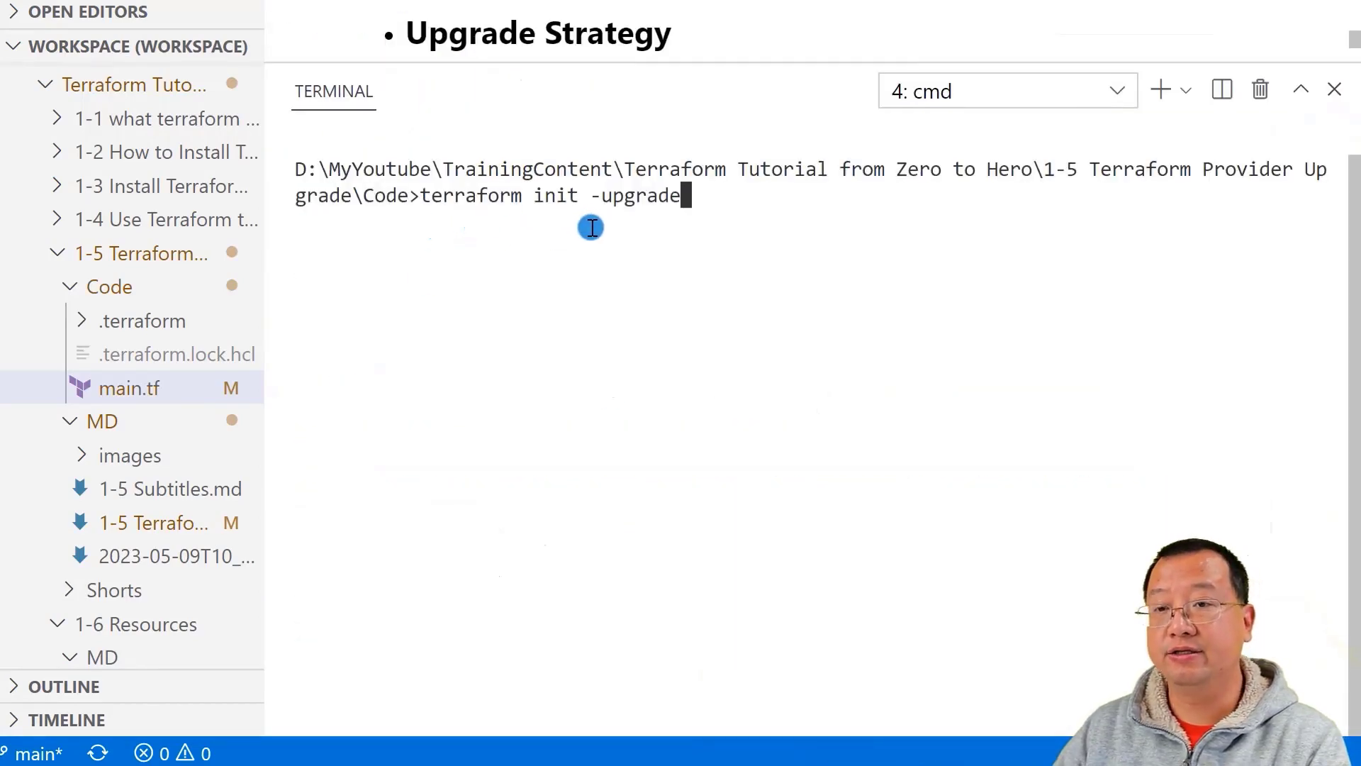
{"action": "key", "text": "Return"}
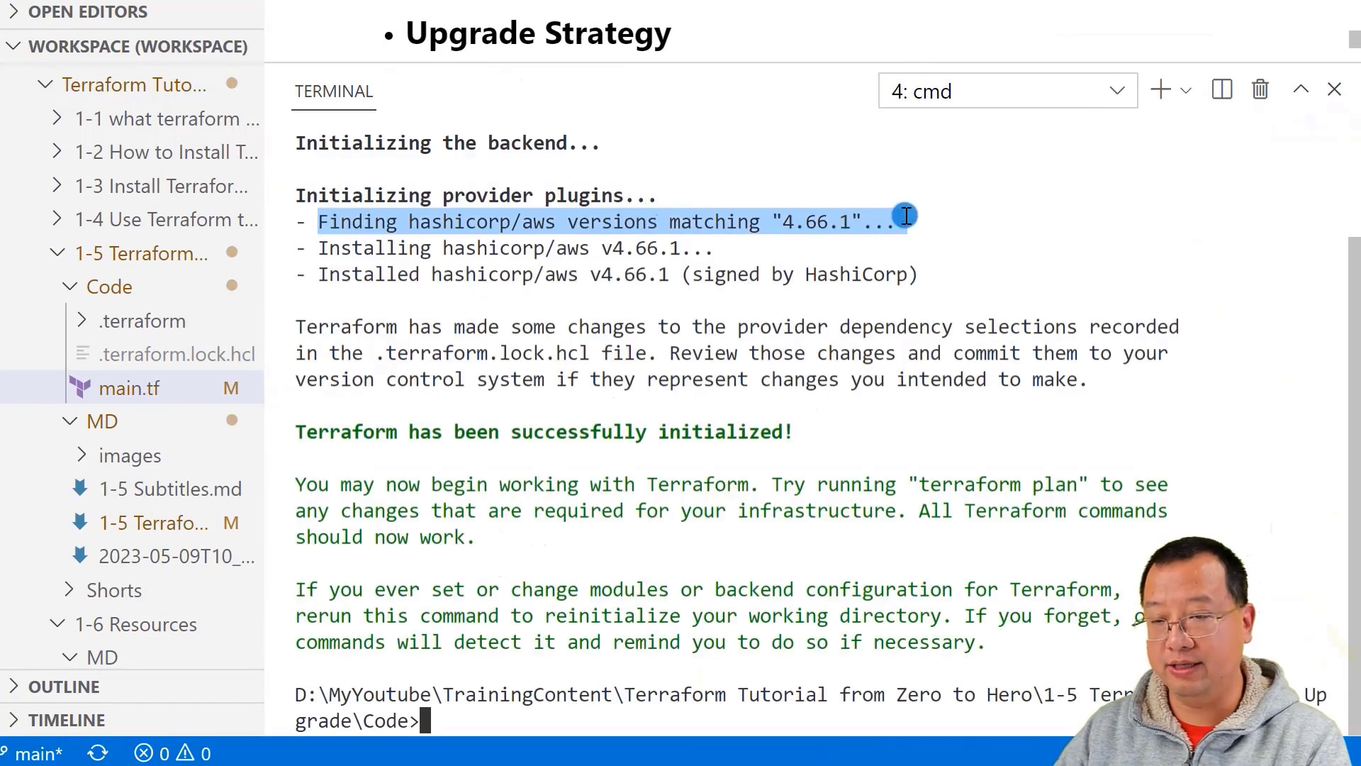
{"action": "mouse_move", "coordinate": [791, 252]}
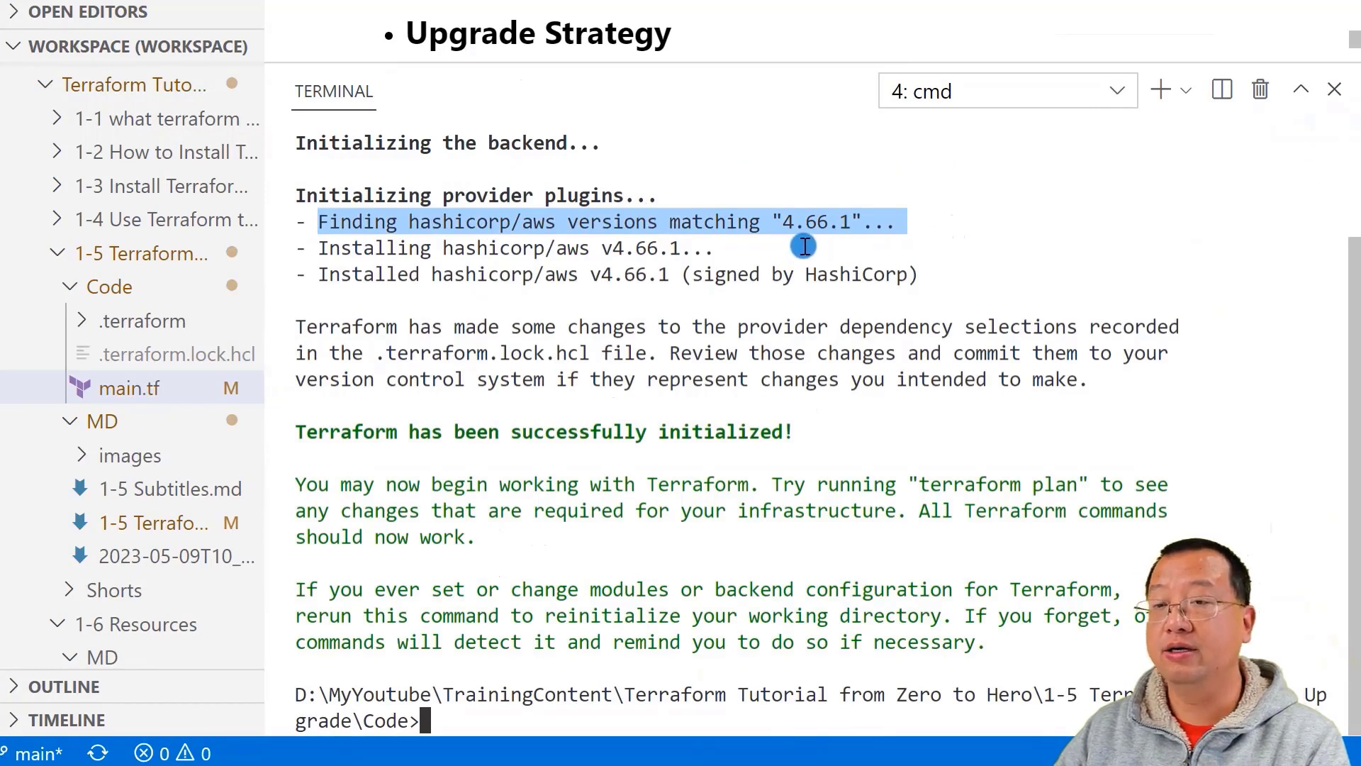
{"action": "mouse_move", "coordinate": [850, 242]}
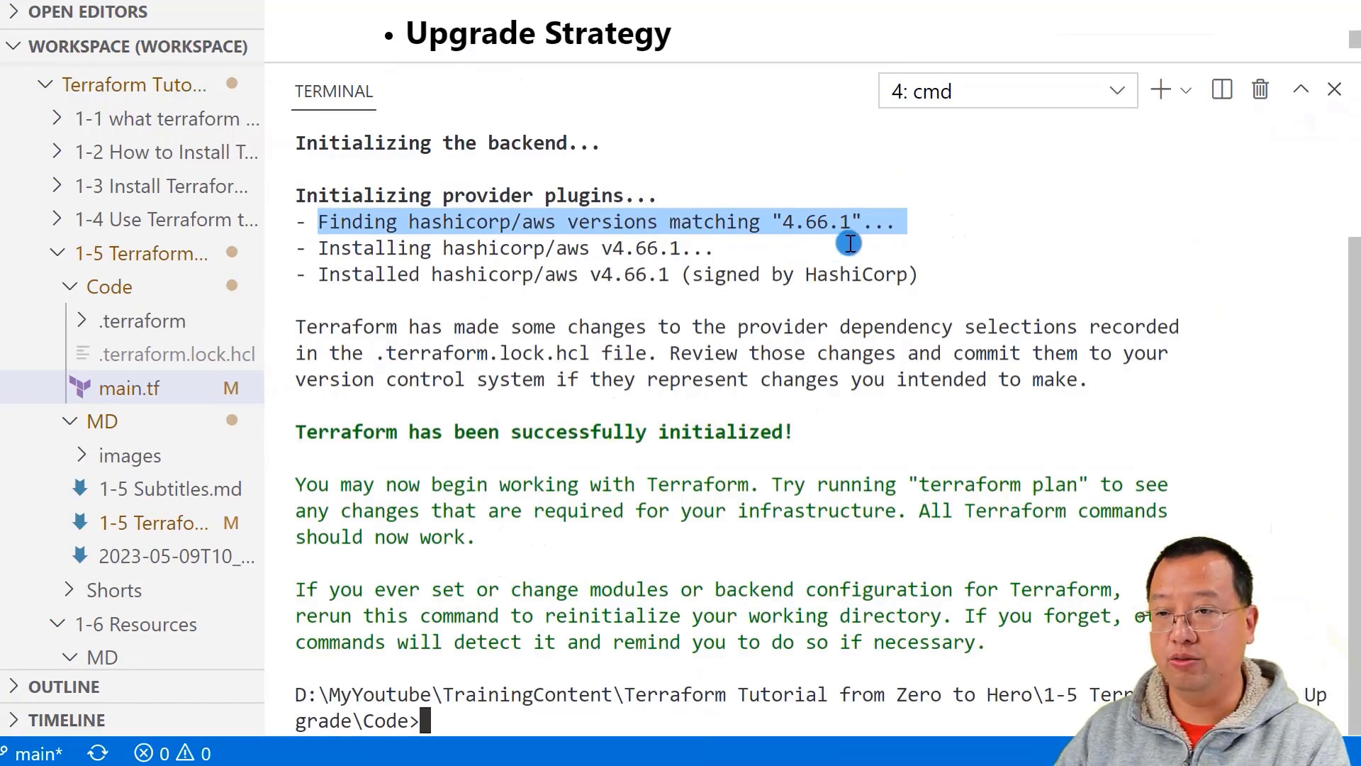
{"action": "mouse_move", "coordinate": [989, 215]}
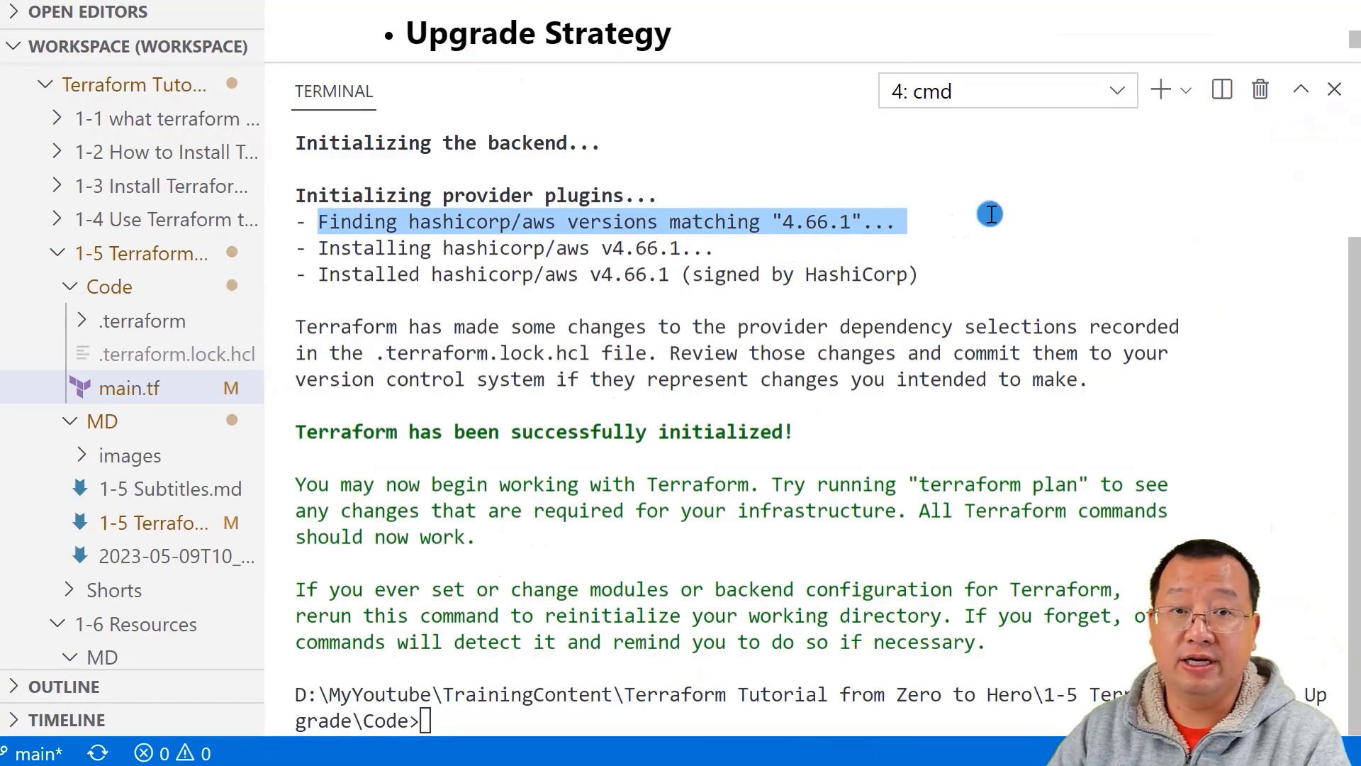